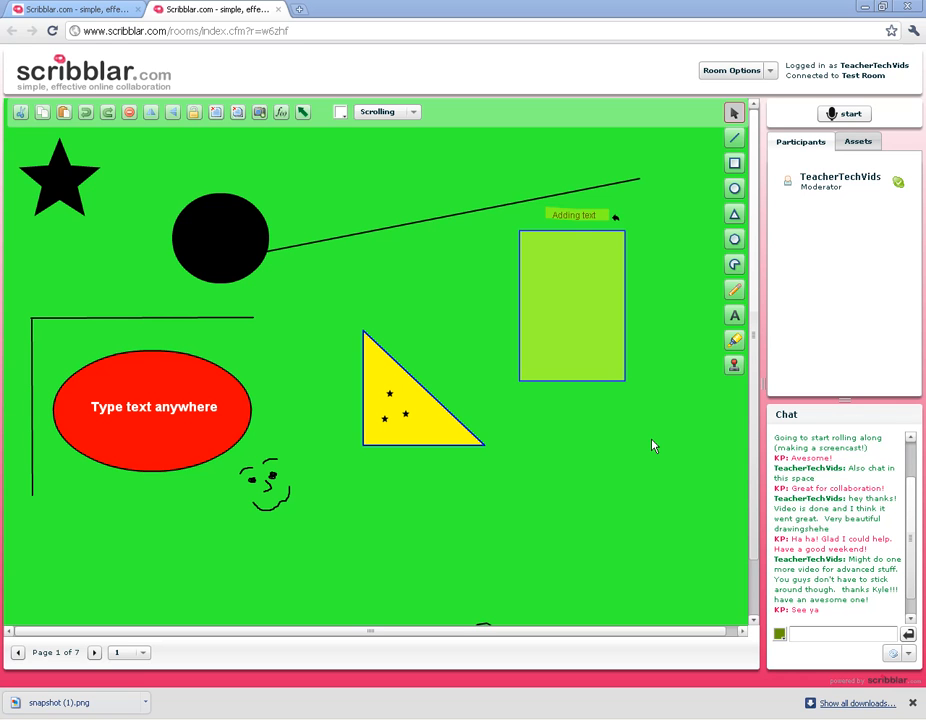
{"action": "mouse_move", "coordinate": [454, 344]}
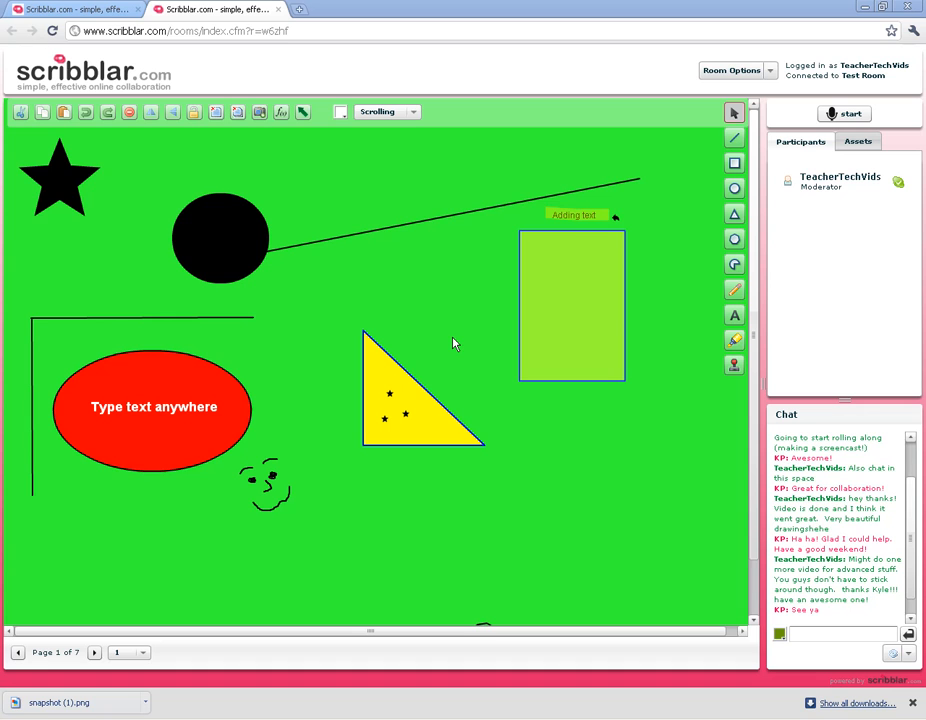
{"action": "mouse_move", "coordinate": [227, 166]}
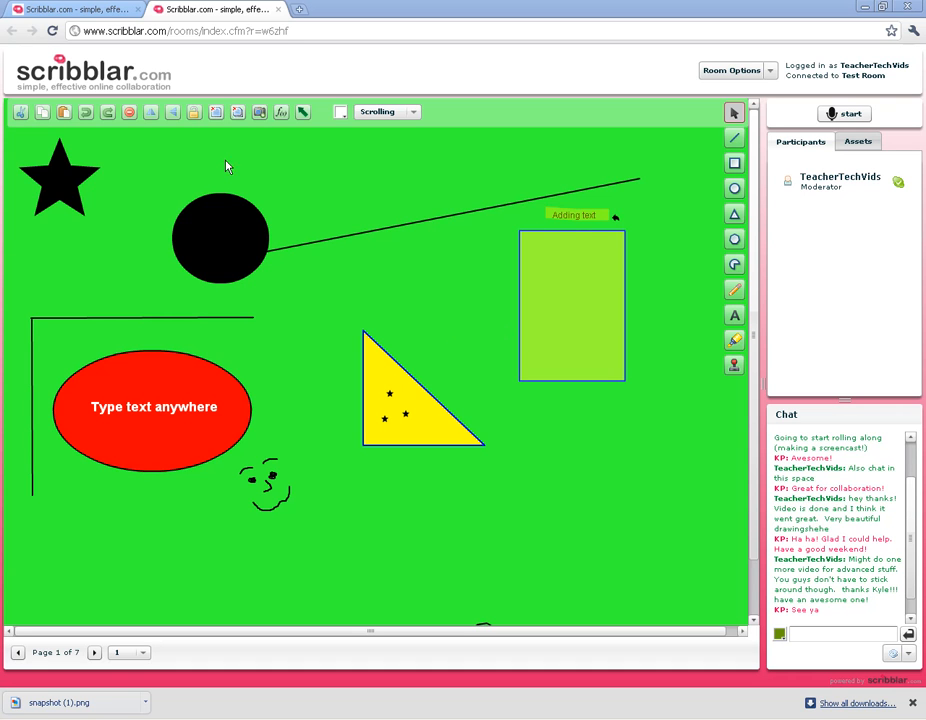
{"action": "mouse_move", "coordinate": [418, 213]}
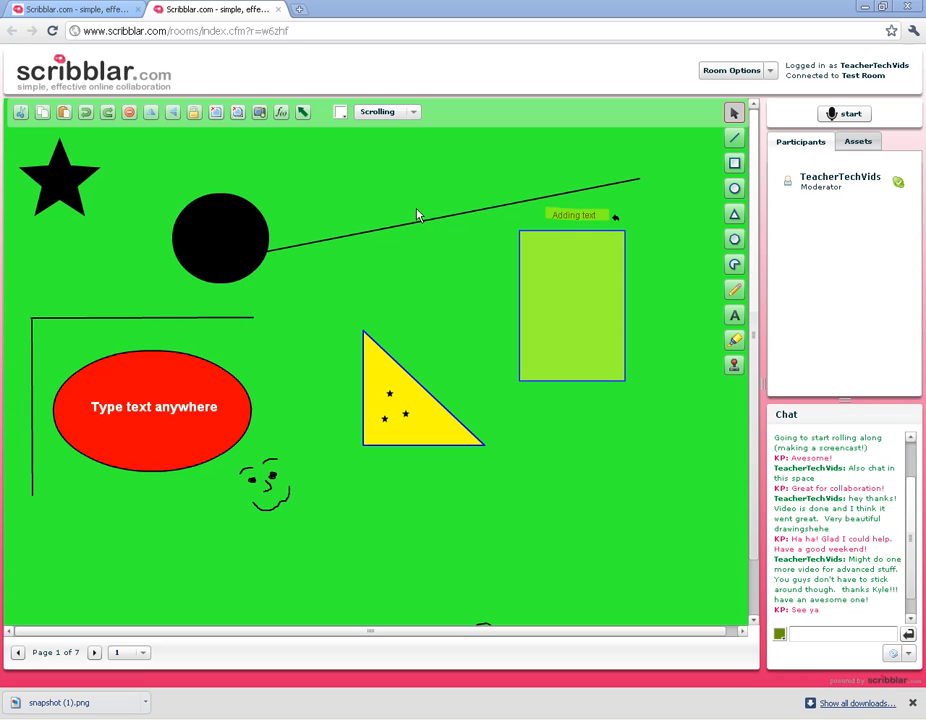
{"action": "mouse_move", "coordinate": [518, 210]}
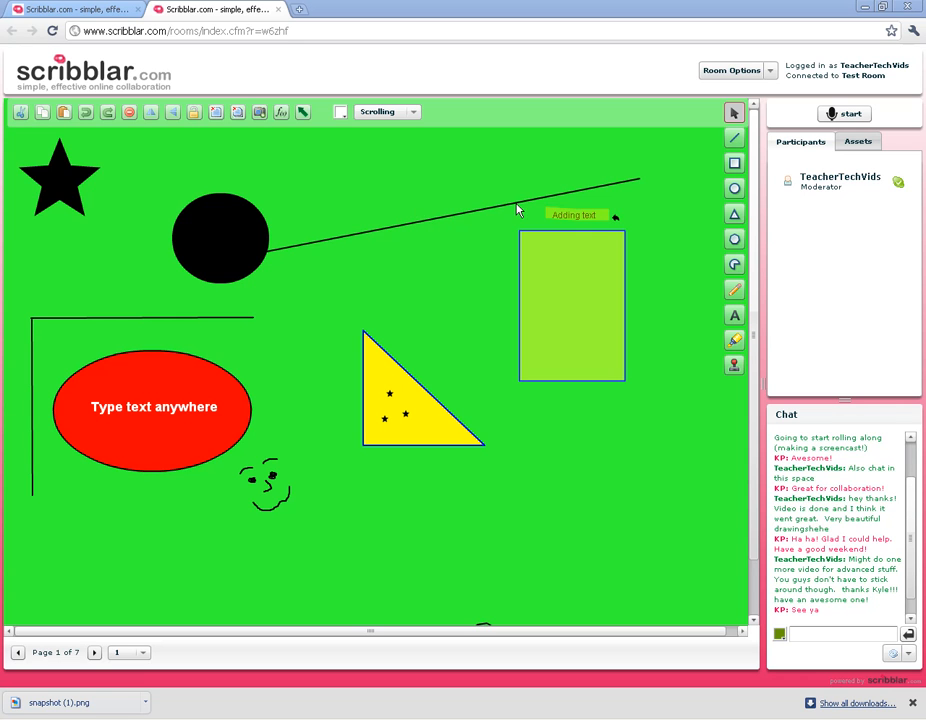
{"action": "mouse_move", "coordinate": [830, 150]}
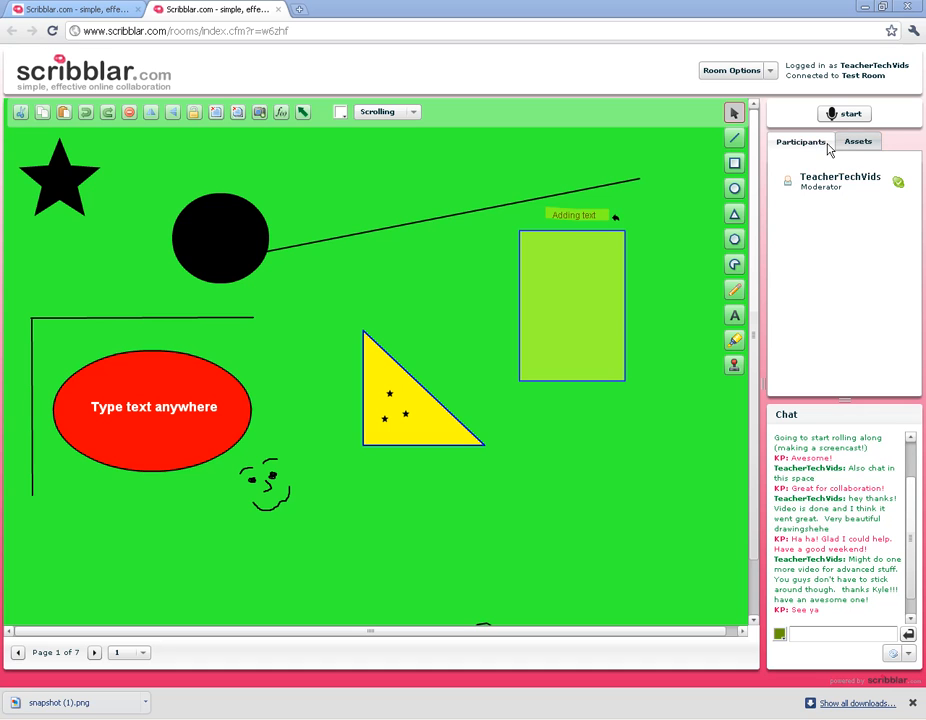
Switch the right-hand panel to the Assets tab, which lists no assets yet
{"action": "left_click", "coordinate": [857, 141]}
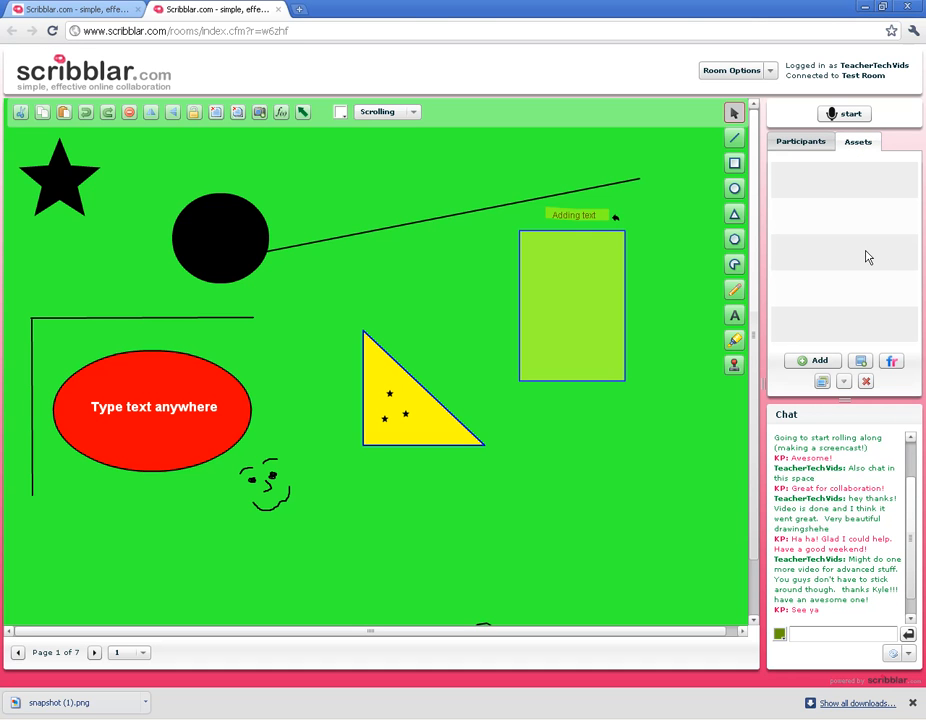
{"action": "mouse_move", "coordinate": [855, 183]}
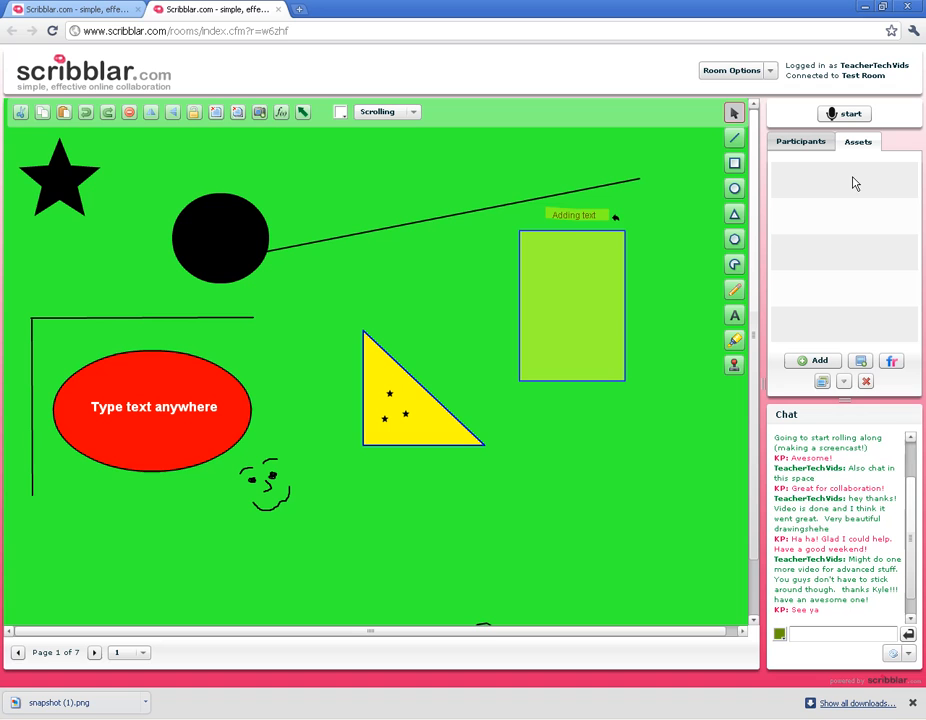
{"action": "mouse_move", "coordinate": [845, 261]}
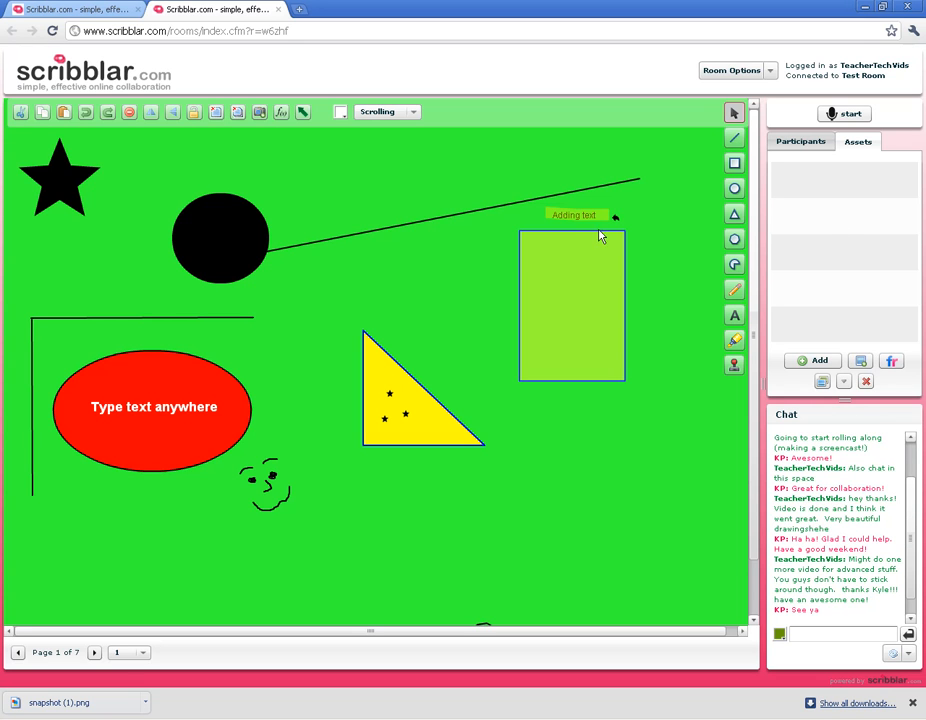
{"action": "mouse_move", "coordinate": [829, 221]}
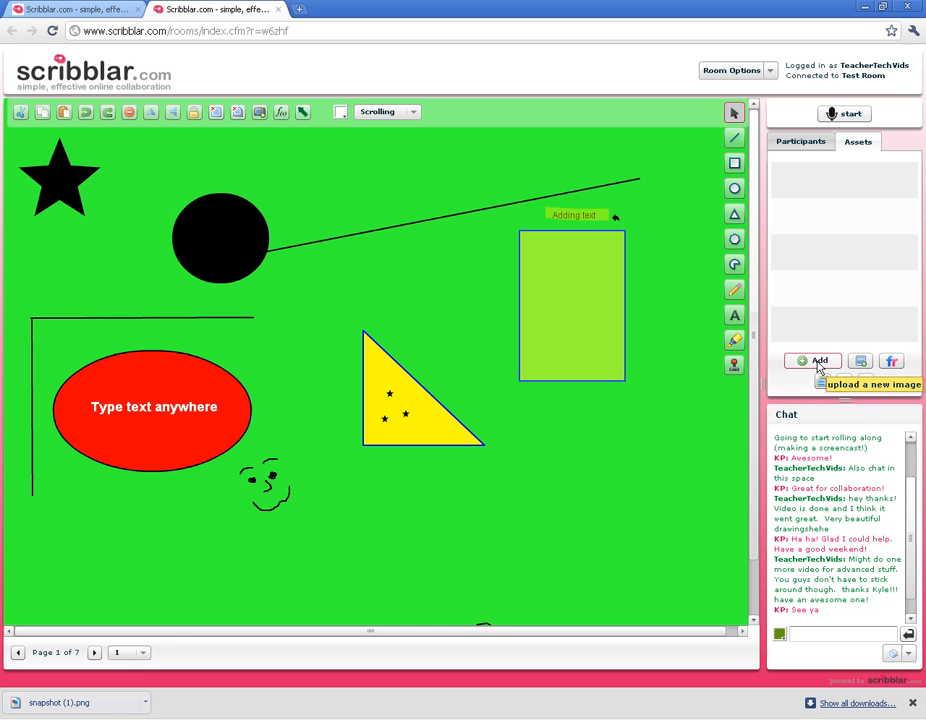
Start uploading a new file with the Add button under the Assets list
{"action": "left_click", "coordinate": [813, 361]}
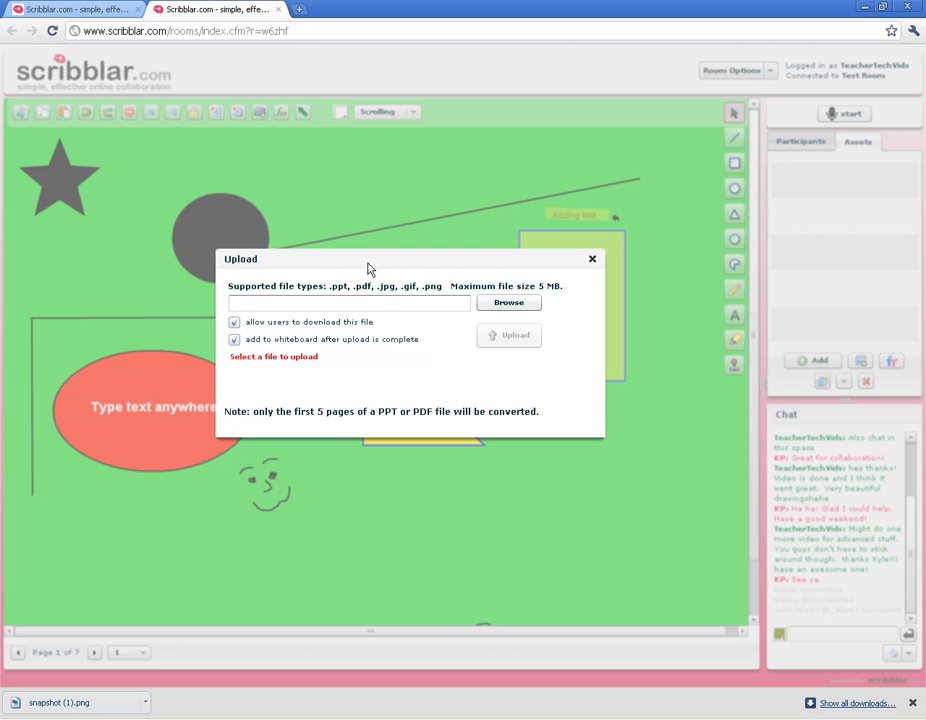
{"action": "mouse_move", "coordinate": [240, 274]}
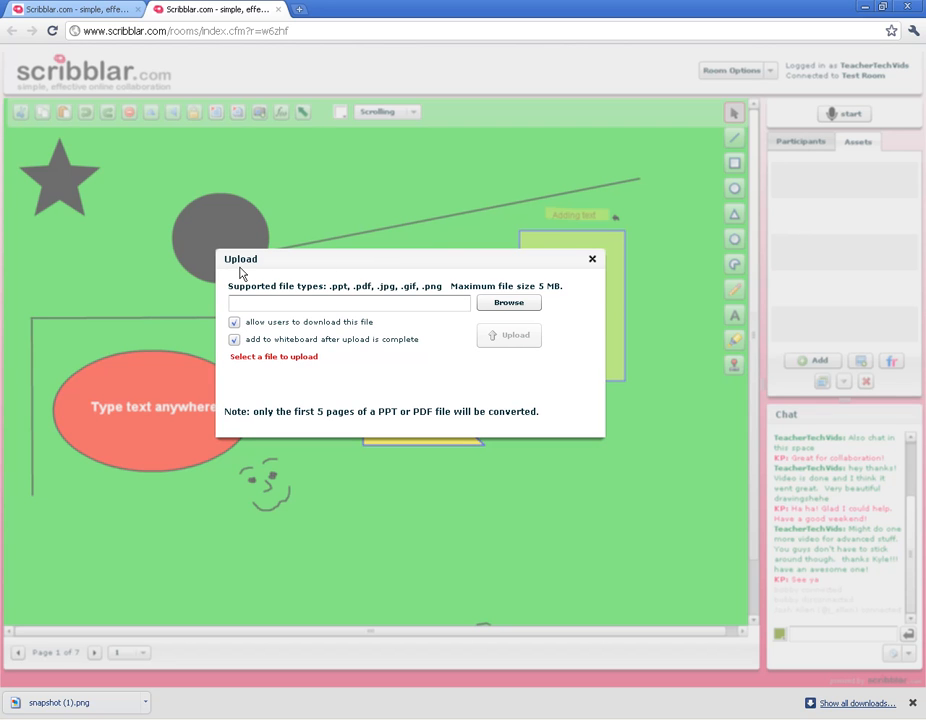
{"action": "mouse_move", "coordinate": [303, 296]}
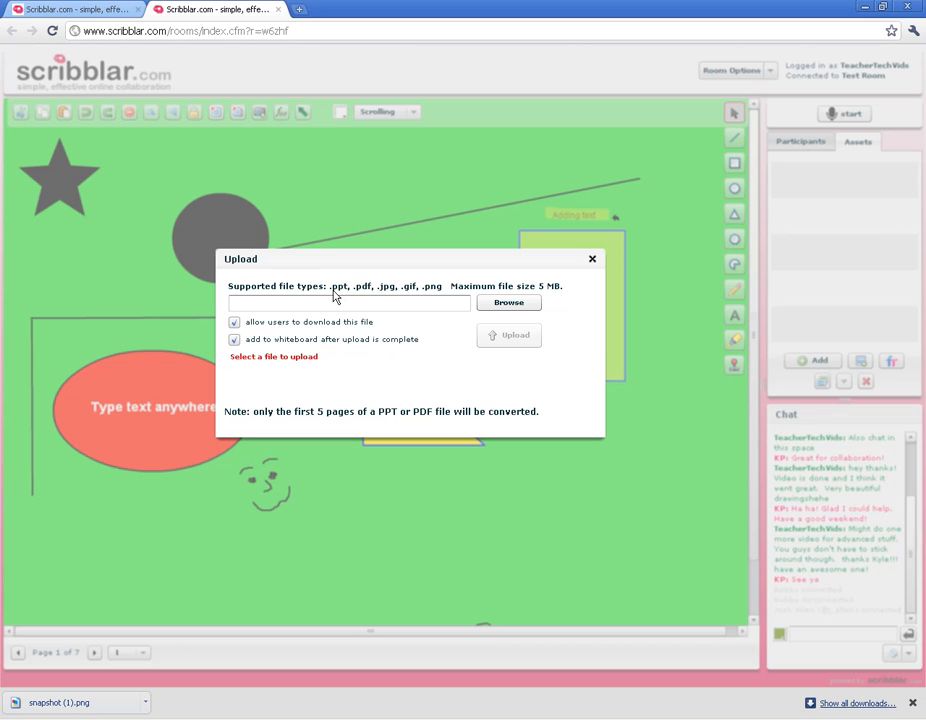
{"action": "mouse_move", "coordinate": [379, 295]}
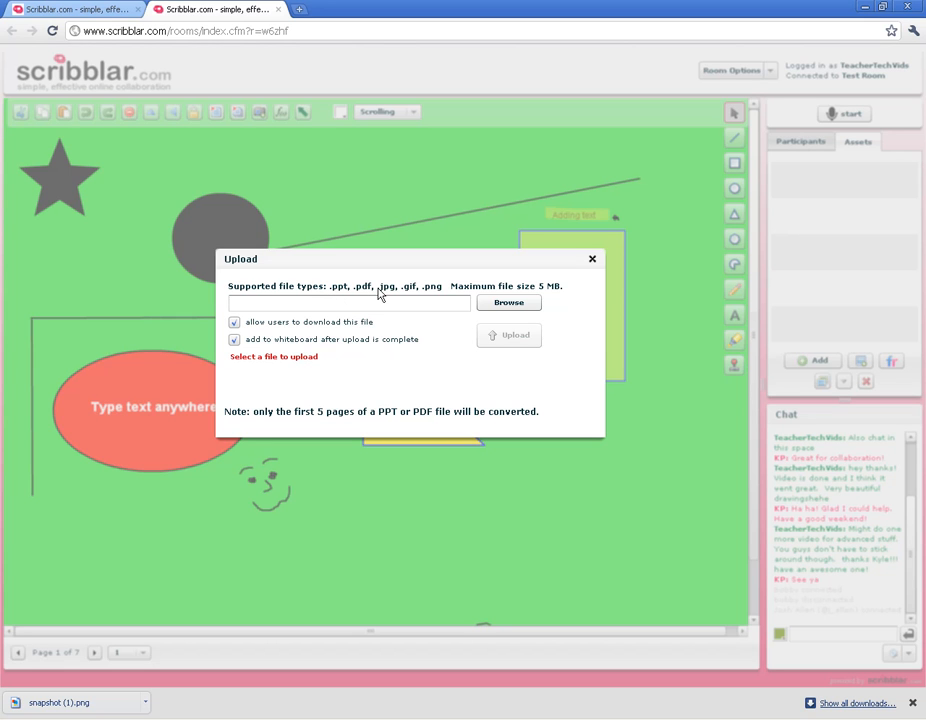
{"action": "mouse_move", "coordinate": [385, 295]}
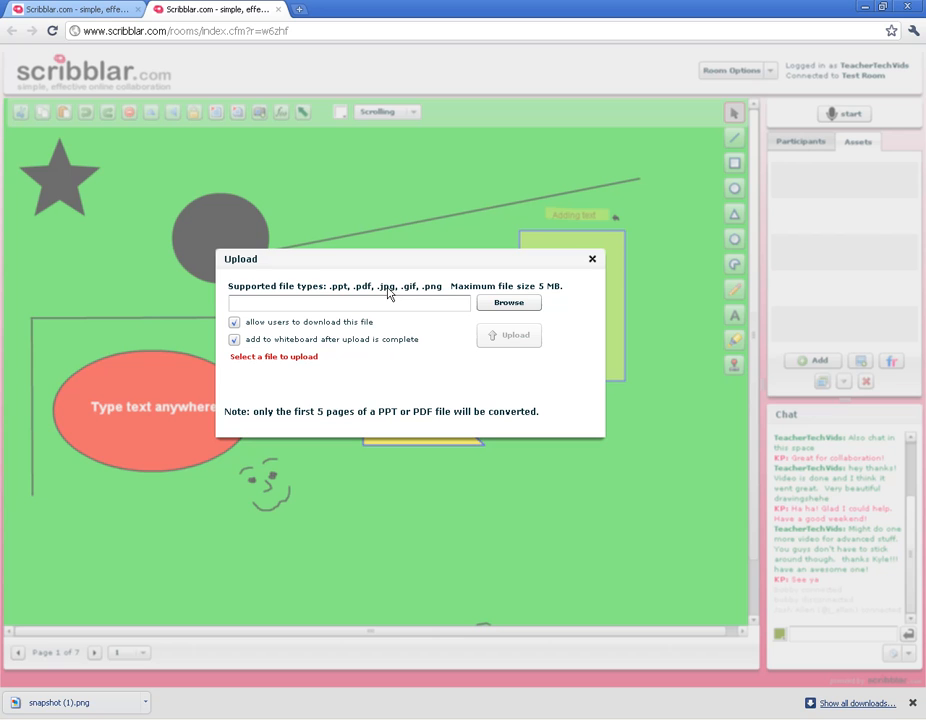
{"action": "mouse_move", "coordinate": [428, 297]}
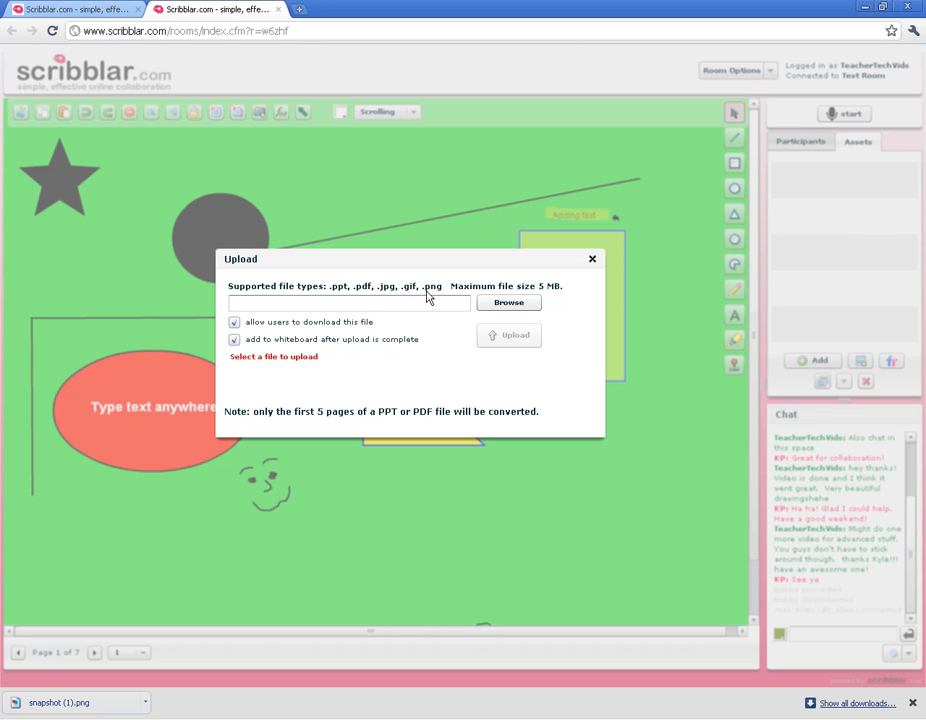
{"action": "mouse_move", "coordinate": [457, 293]}
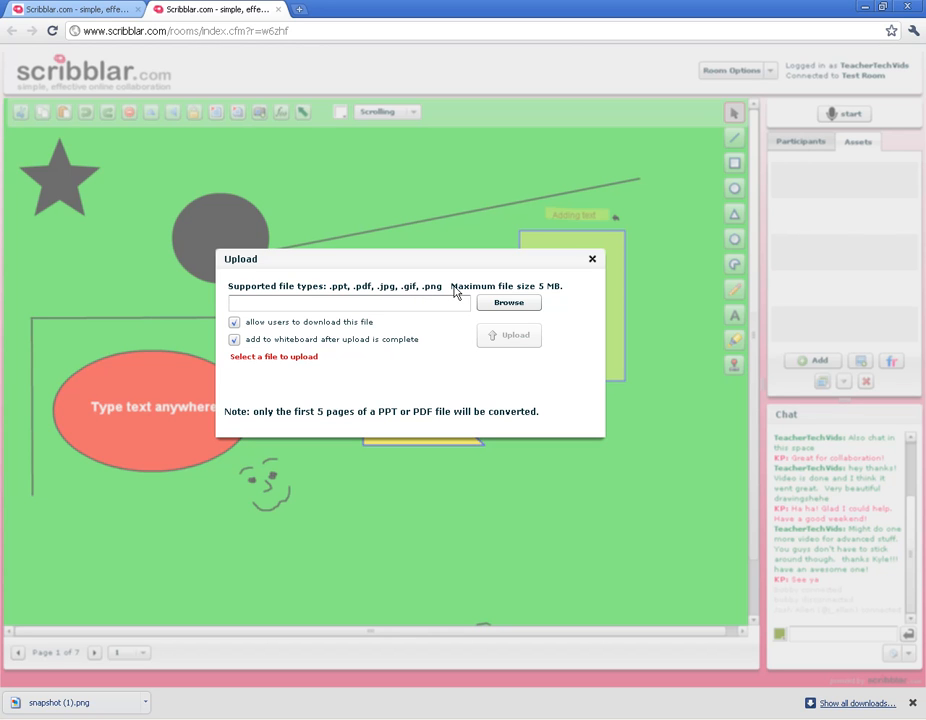
{"action": "mouse_move", "coordinate": [556, 291]}
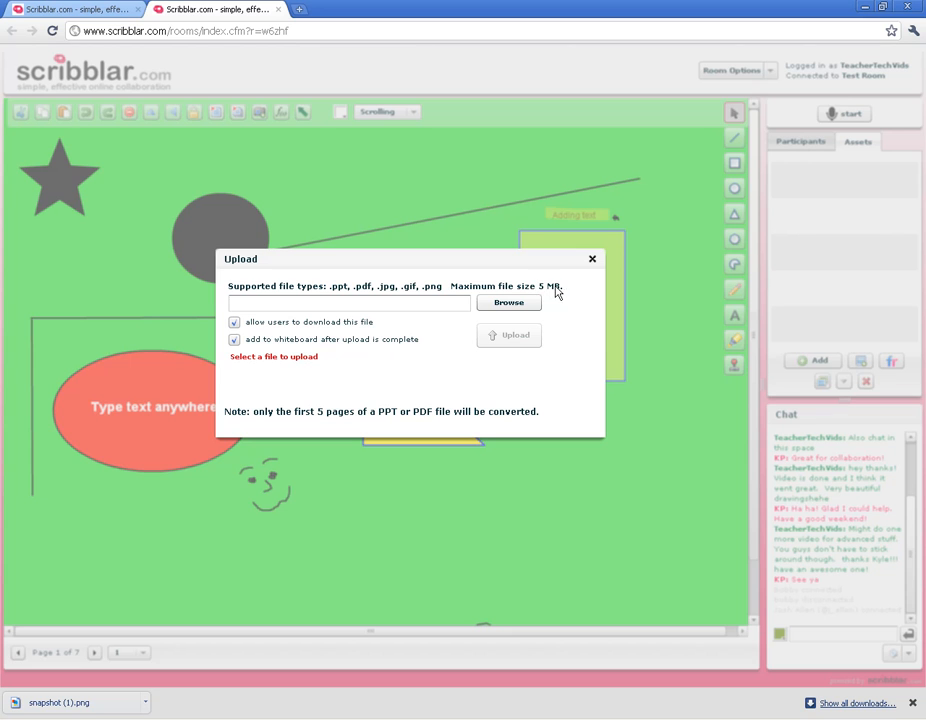
{"action": "mouse_move", "coordinate": [338, 394]}
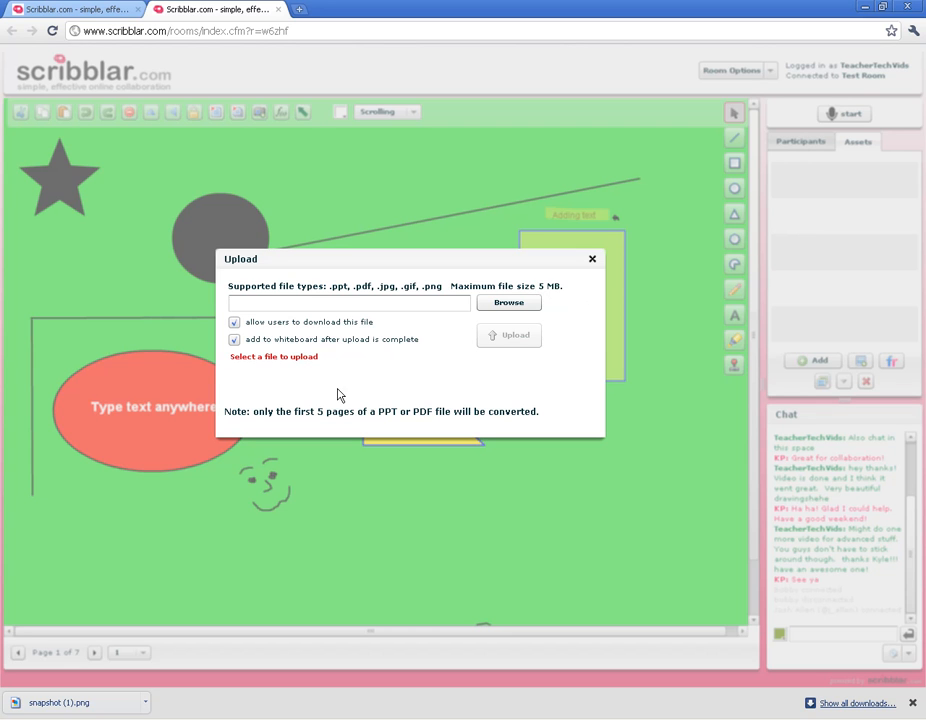
{"action": "mouse_move", "coordinate": [259, 427]}
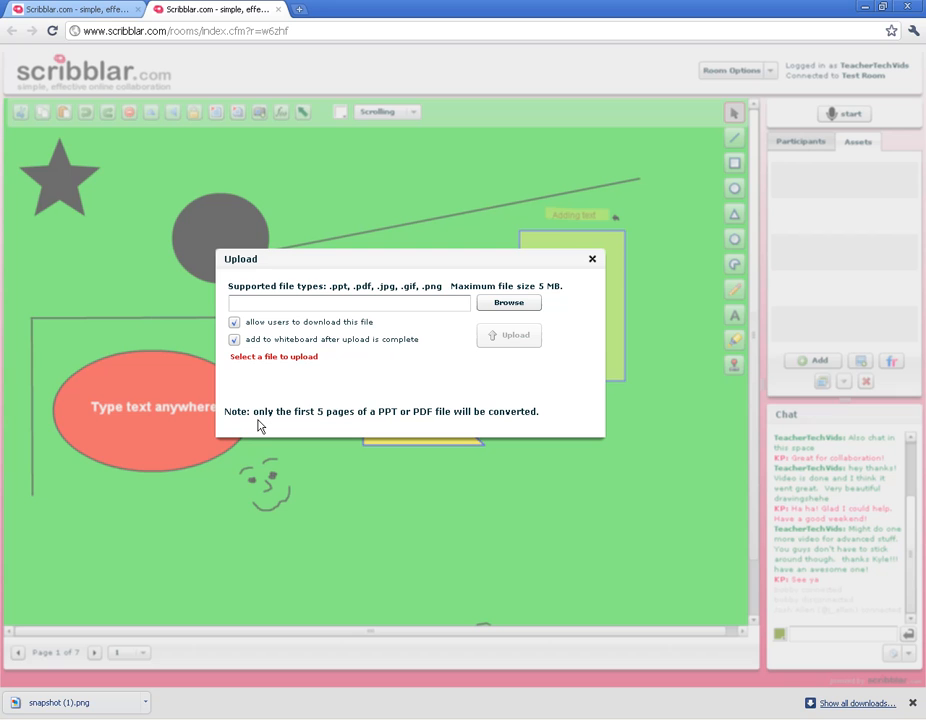
{"action": "mouse_move", "coordinate": [423, 424]}
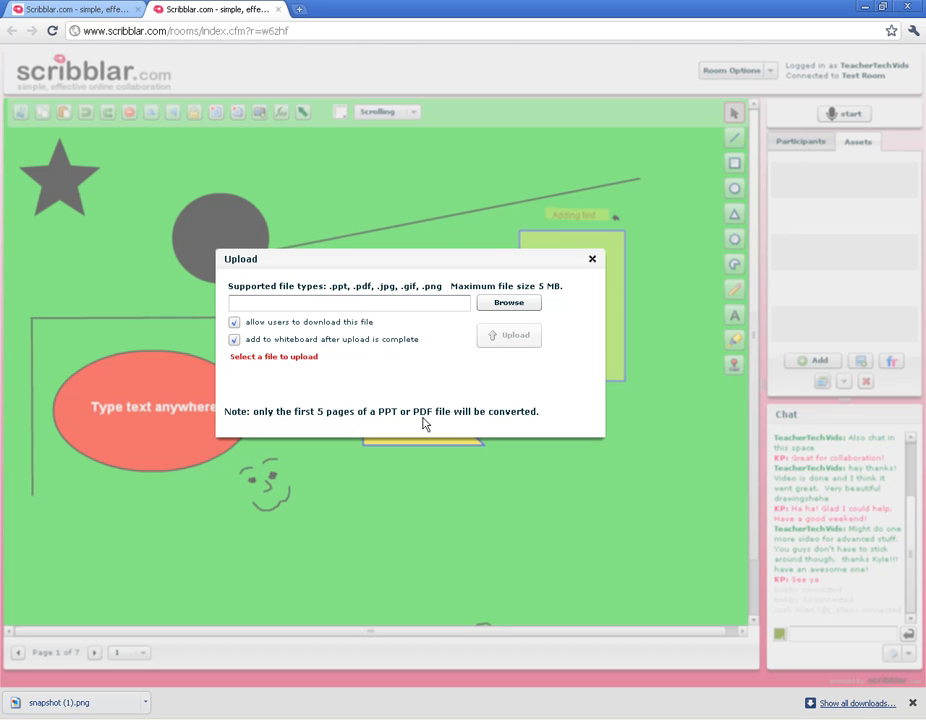
{"action": "mouse_move", "coordinate": [347, 423]}
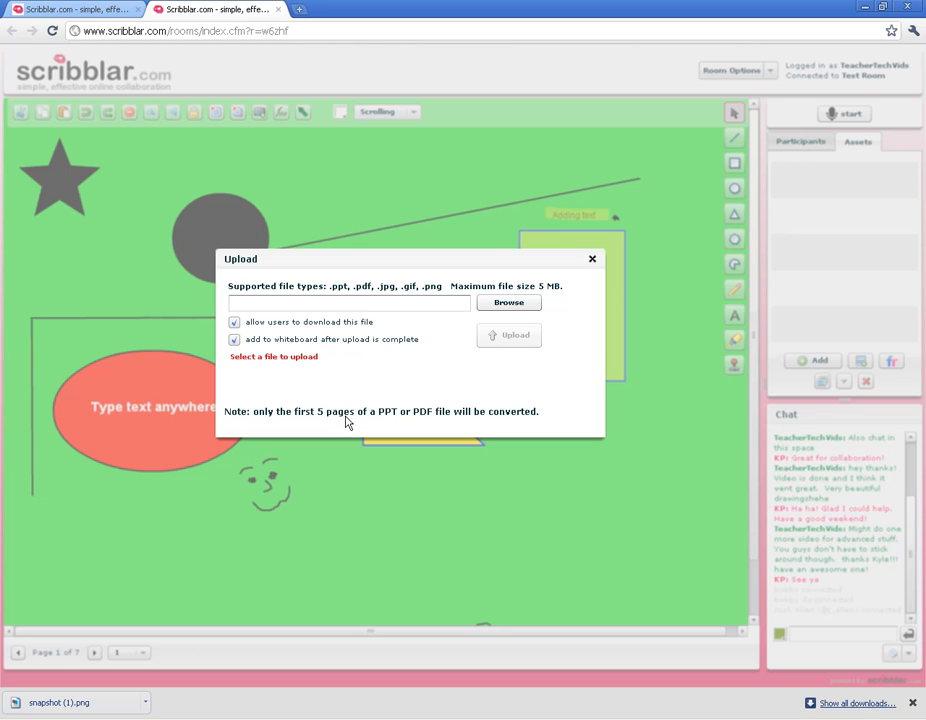
{"action": "mouse_move", "coordinate": [330, 423]}
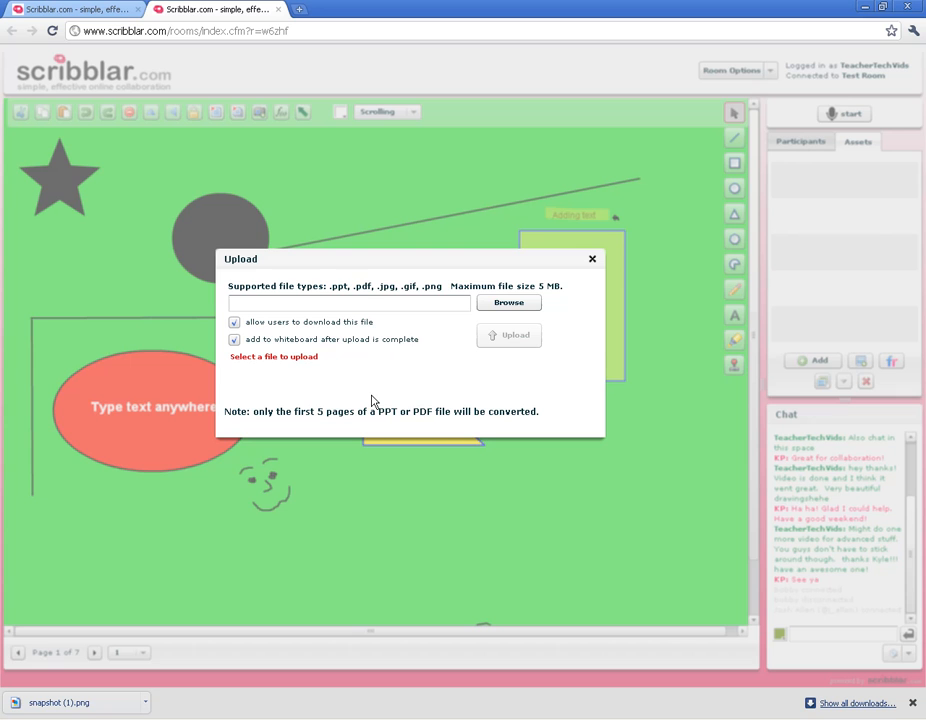
{"action": "mouse_move", "coordinate": [360, 297]}
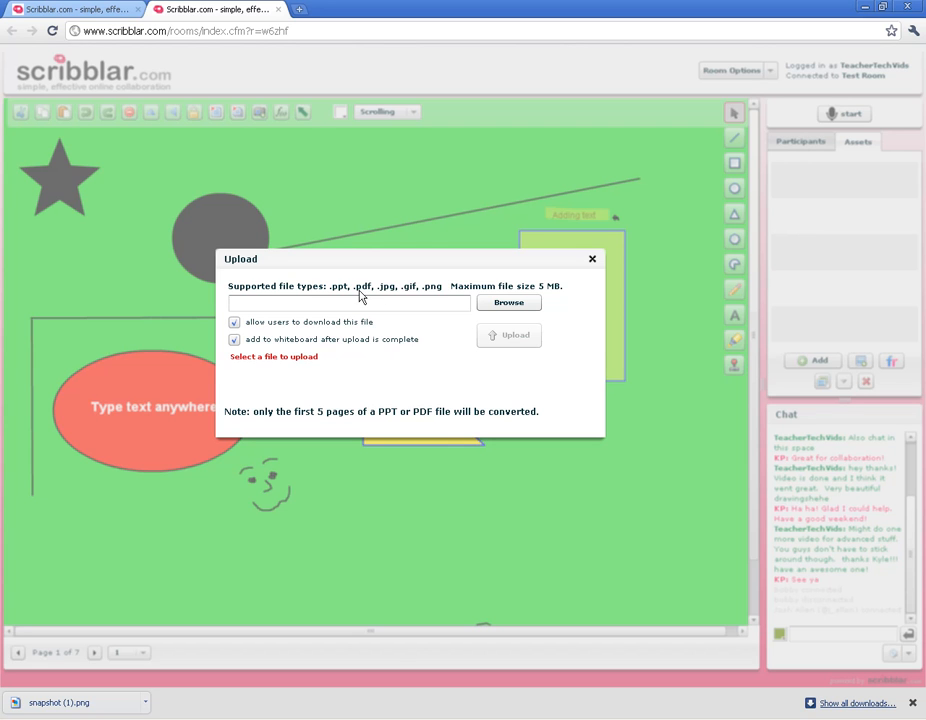
{"action": "mouse_move", "coordinate": [395, 391]}
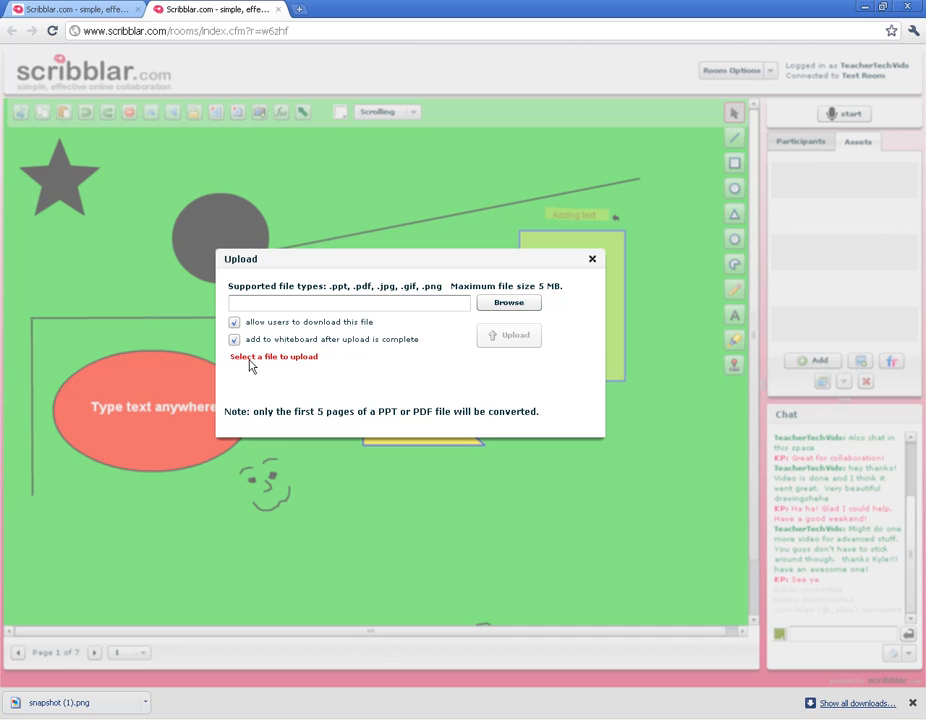
{"action": "mouse_move", "coordinate": [300, 368]}
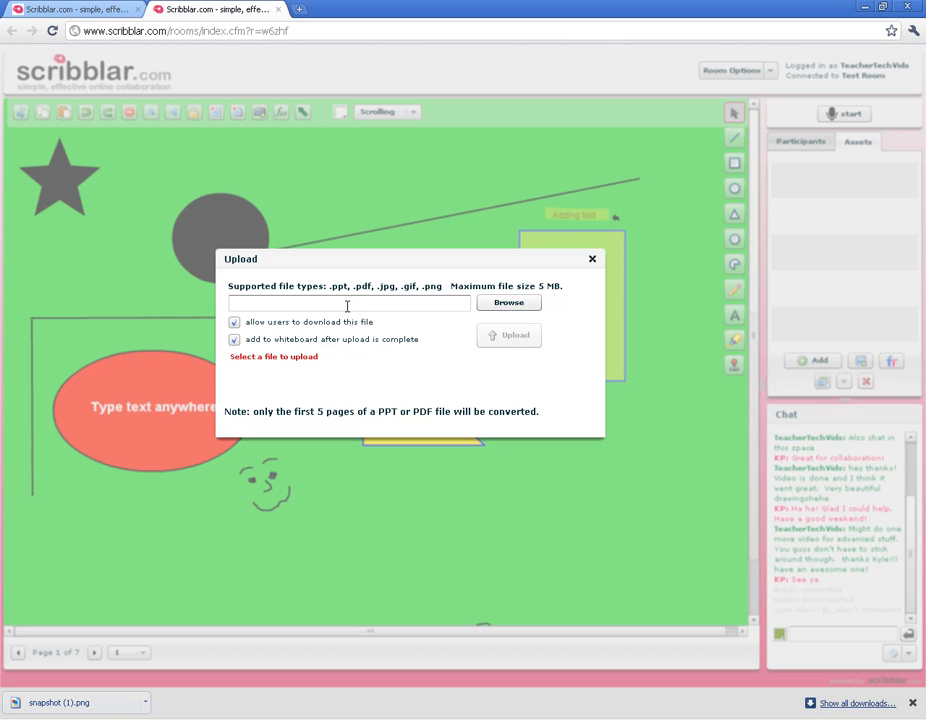
Browse the computer and select footprint.jpg as the upload file
{"action": "left_click", "coordinate": [508, 302]}
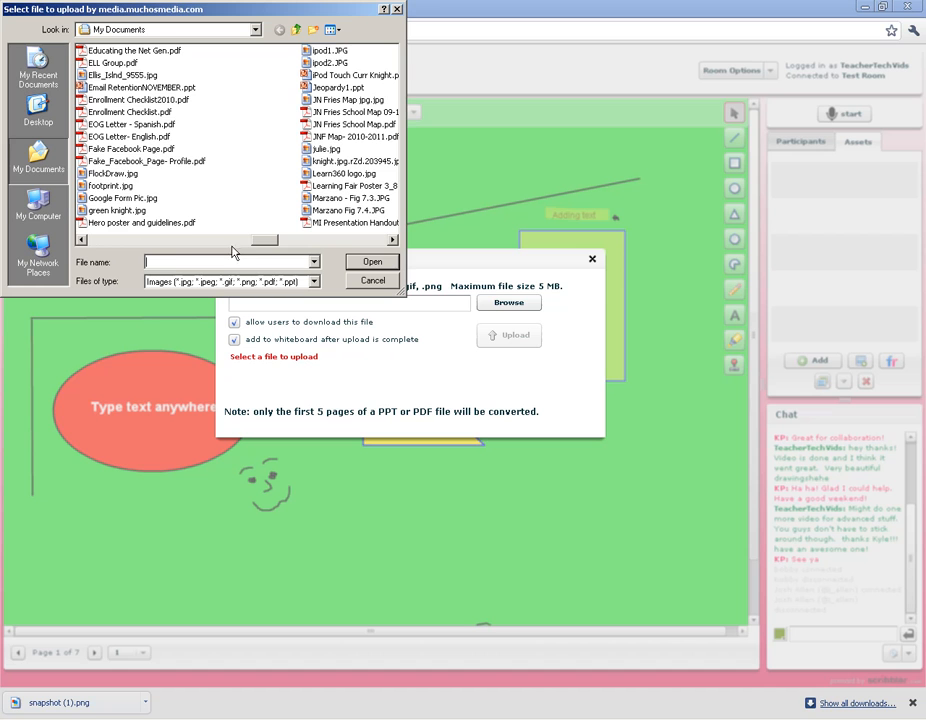
{"action": "left_click", "coordinate": [112, 185]}
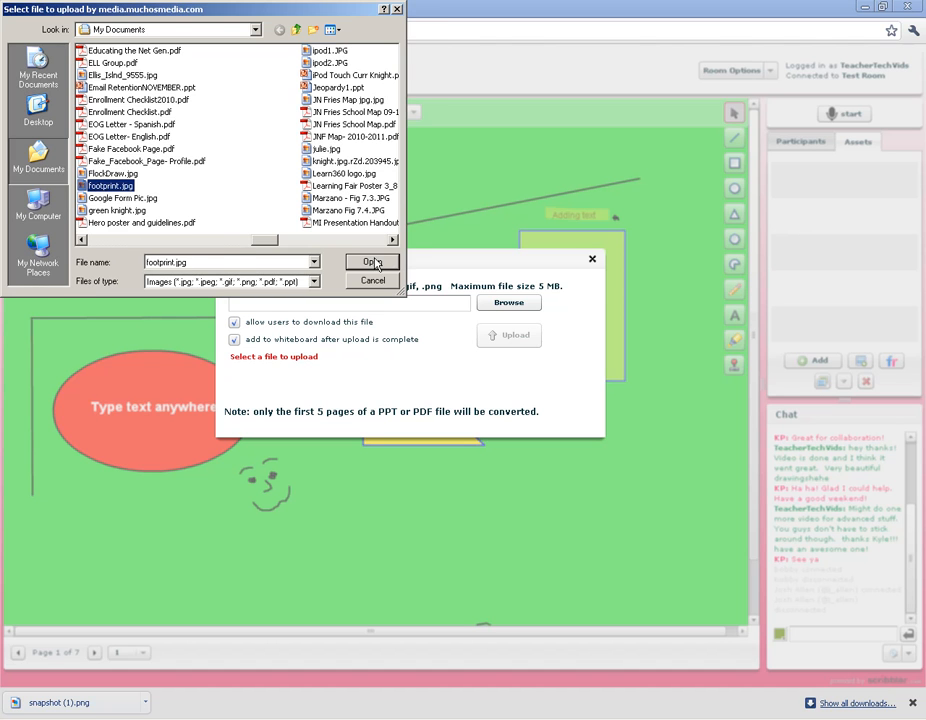
{"action": "left_click", "coordinate": [371, 262]}
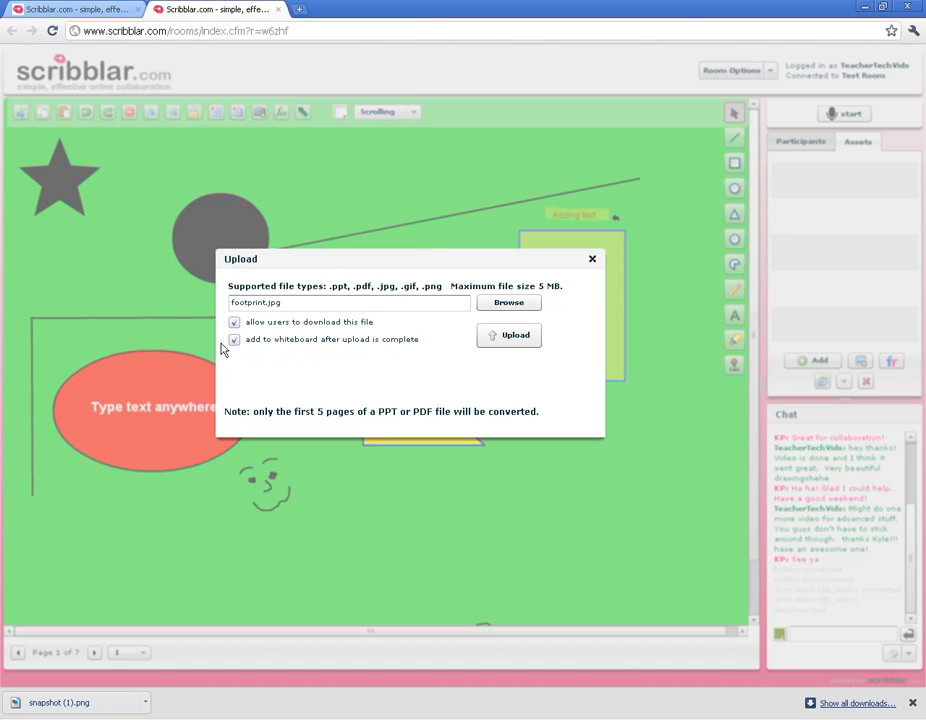
{"action": "left_click", "coordinate": [234, 322]}
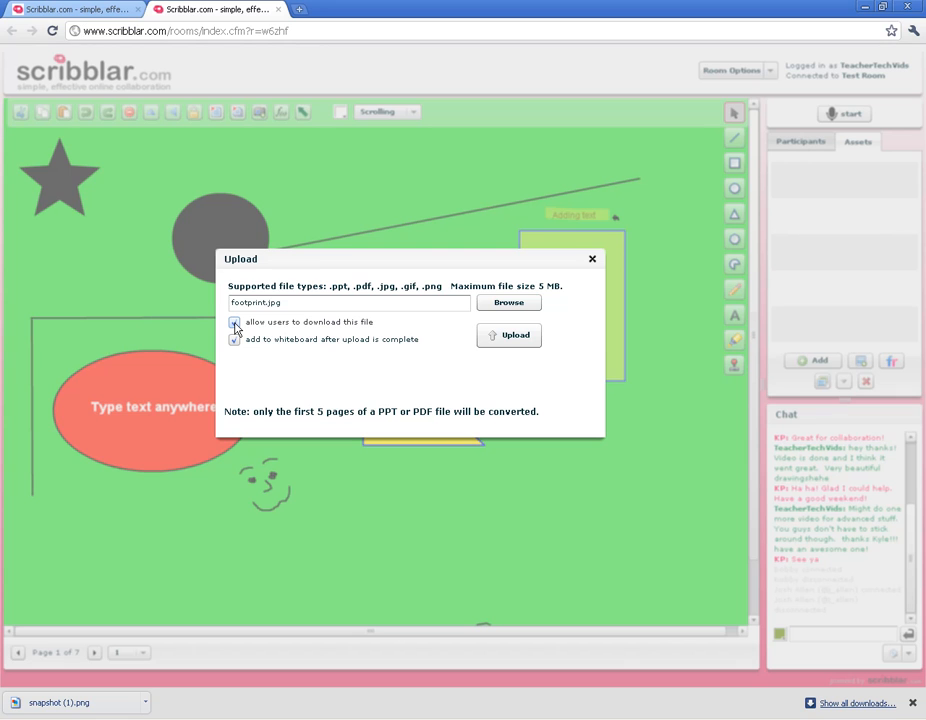
{"action": "left_click", "coordinate": [234, 322]}
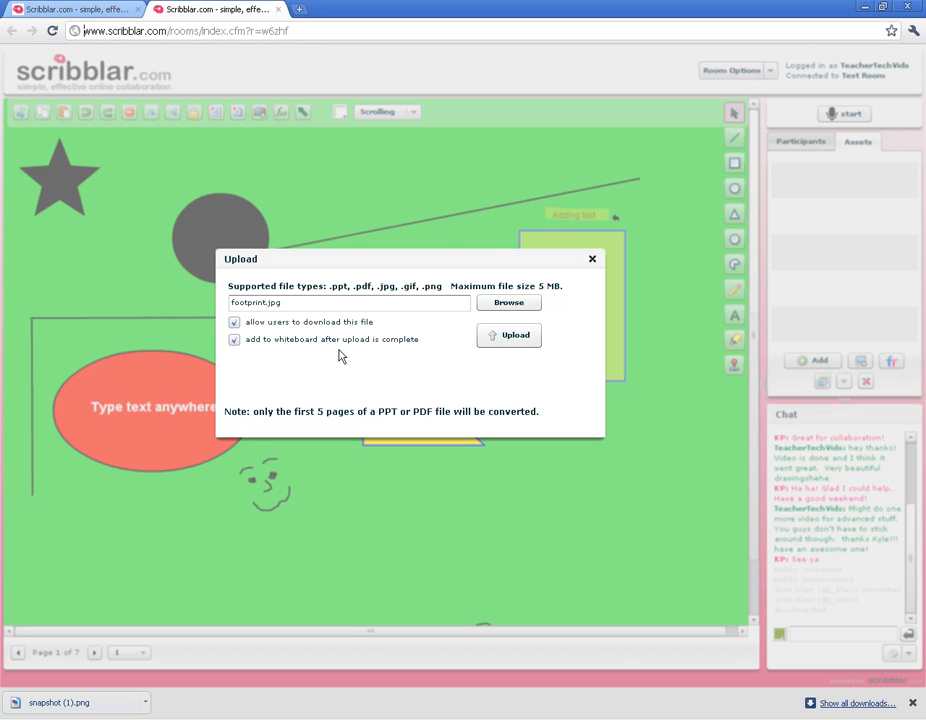
{"action": "left_click", "coordinate": [234, 340]}
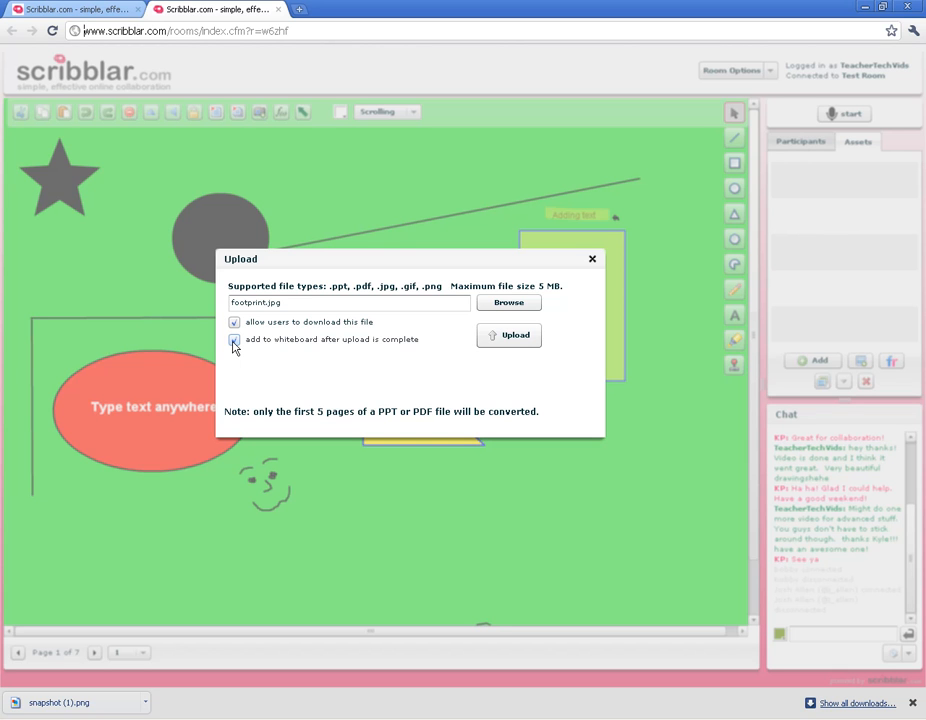
{"action": "left_click", "coordinate": [234, 339]}
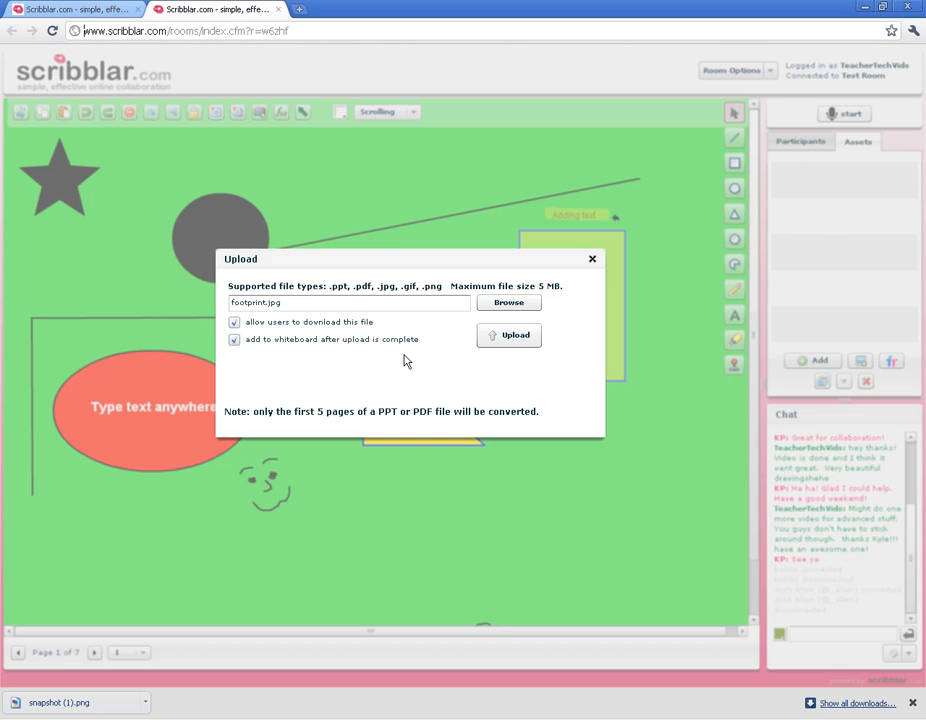
{"action": "left_click", "coordinate": [508, 335]}
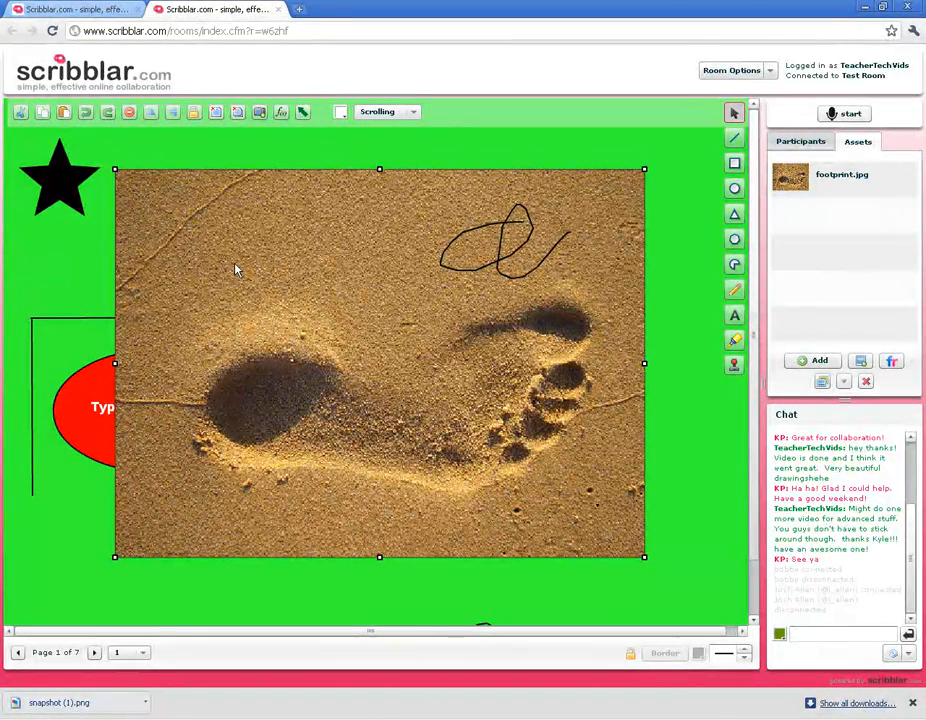
{"action": "mouse_move", "coordinate": [362, 274]}
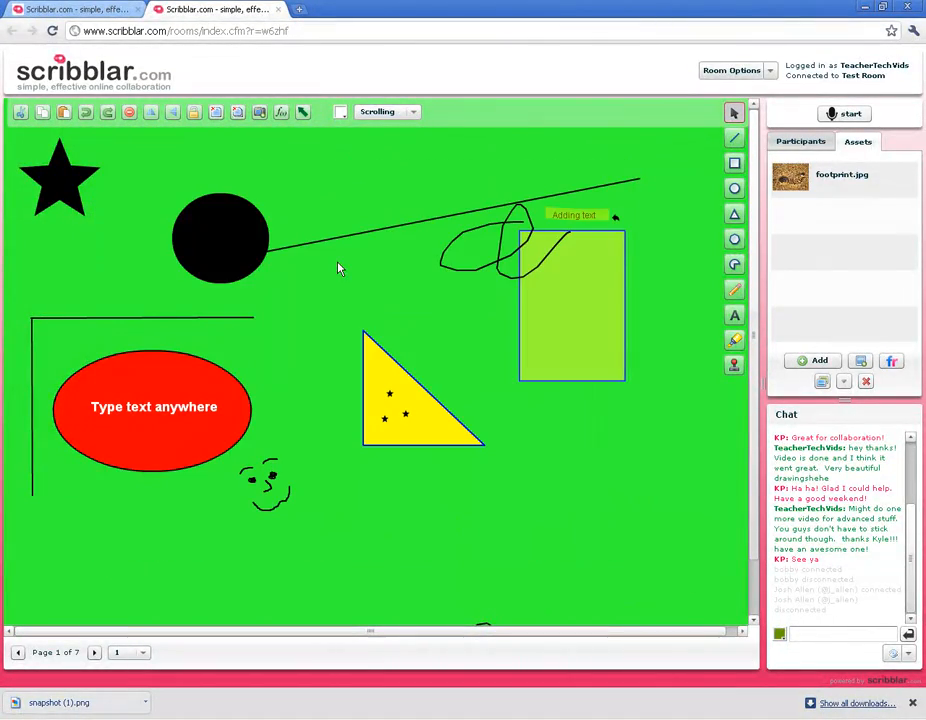
Select the footprint.jpg entry in the Assets list
{"action": "left_click", "coordinate": [843, 178]}
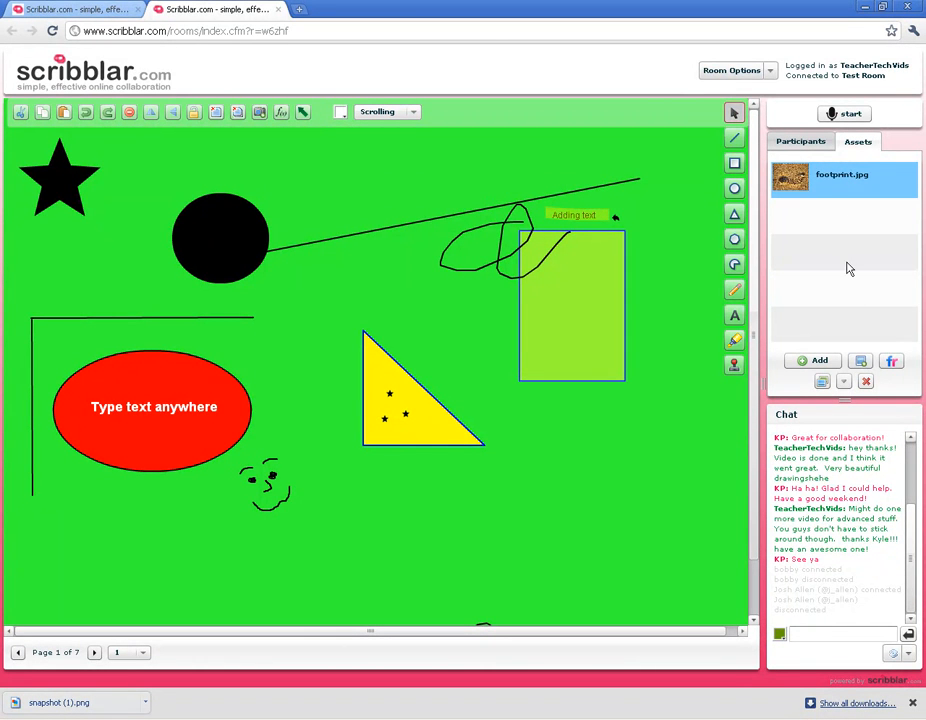
{"action": "mouse_move", "coordinate": [866, 382]}
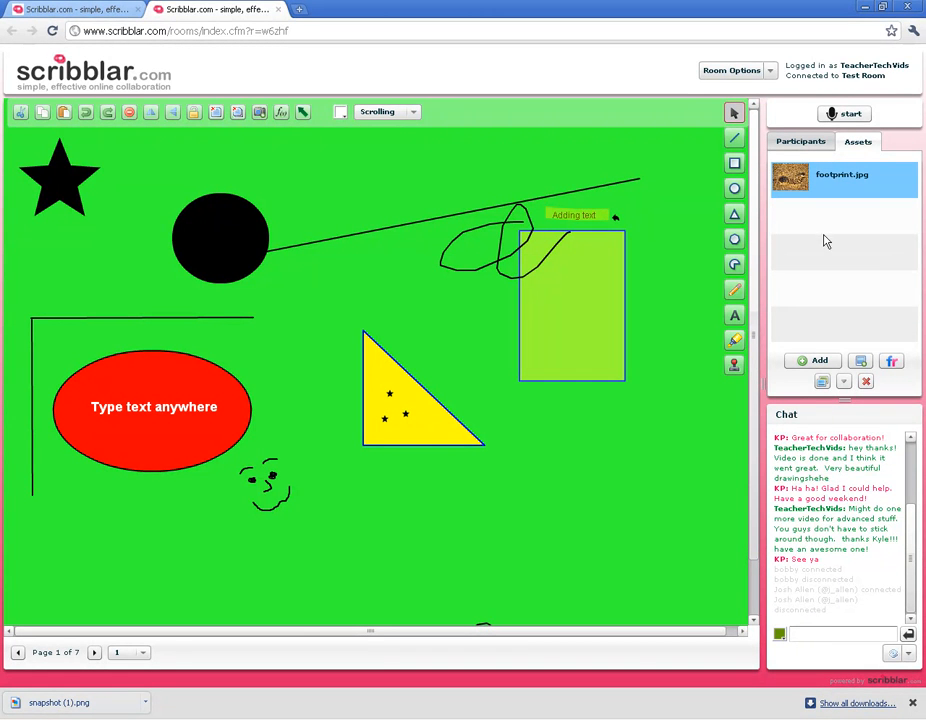
{"action": "mouse_move", "coordinate": [843, 382]}
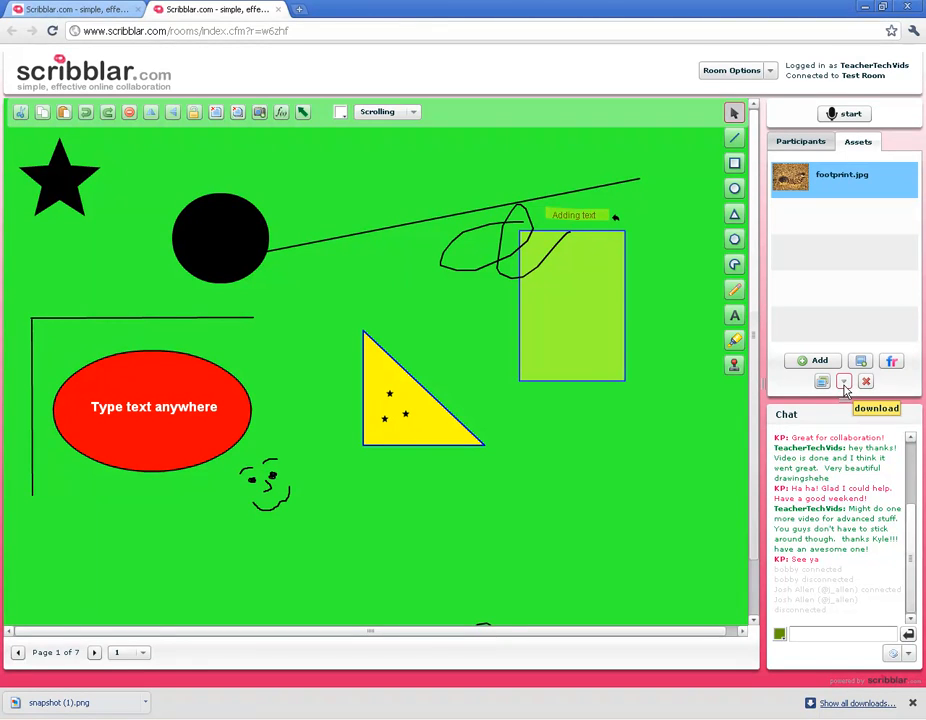
{"action": "mouse_move", "coordinate": [862, 352]}
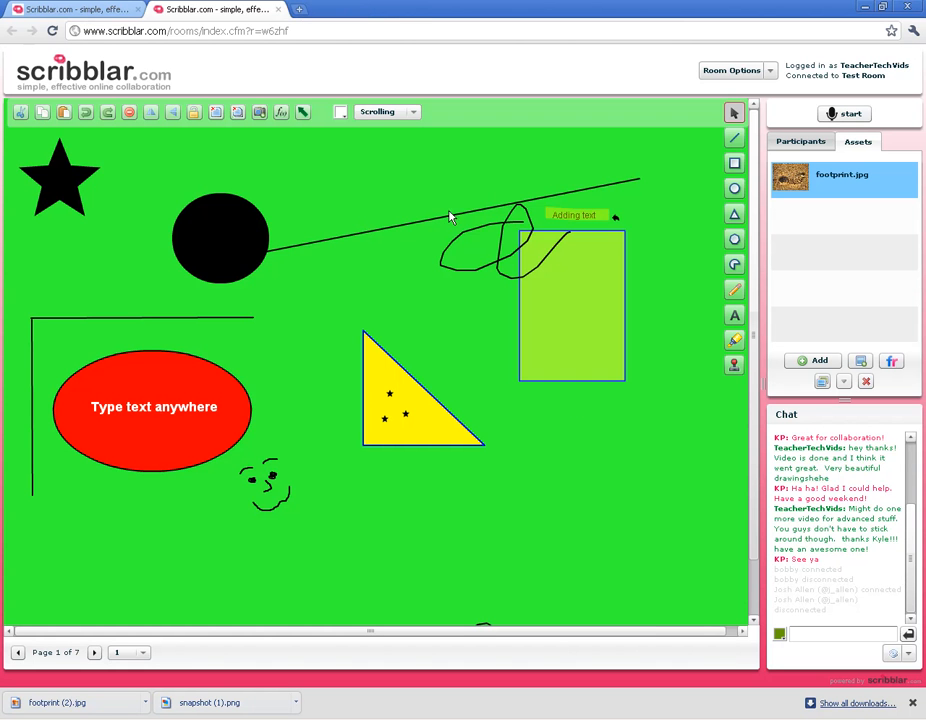
{"action": "mouse_move", "coordinate": [293, 307]}
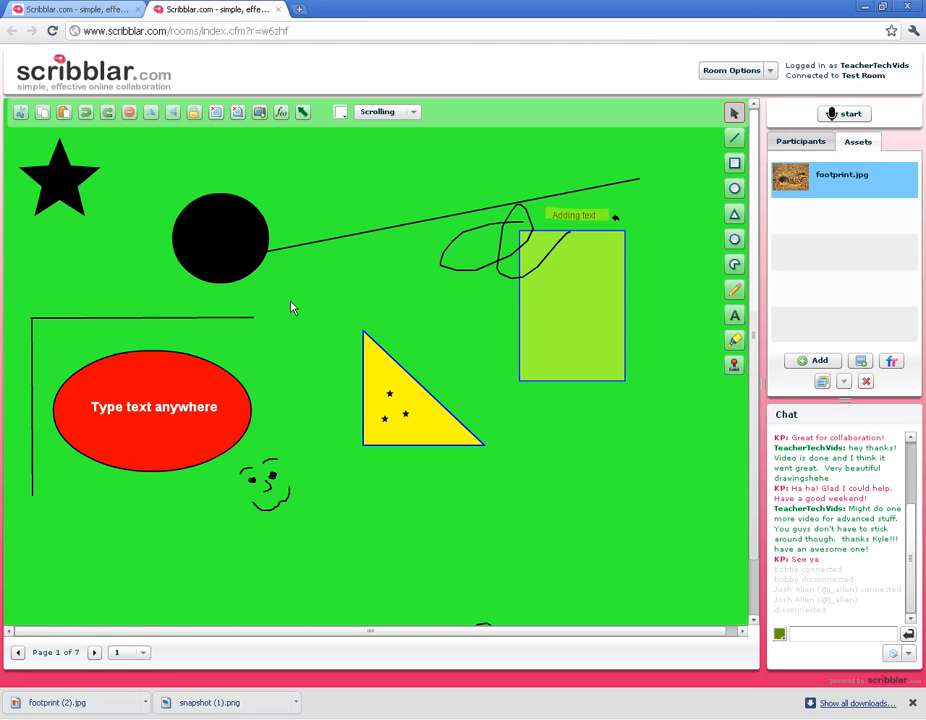
{"action": "mouse_move", "coordinate": [835, 223]}
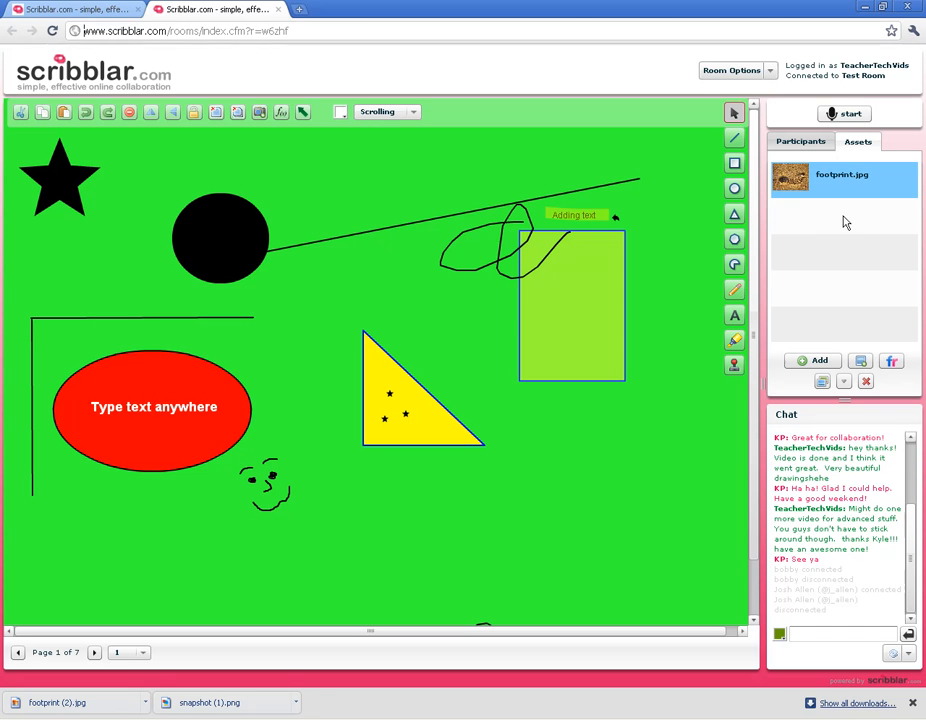
{"action": "mouse_move", "coordinate": [448, 210]}
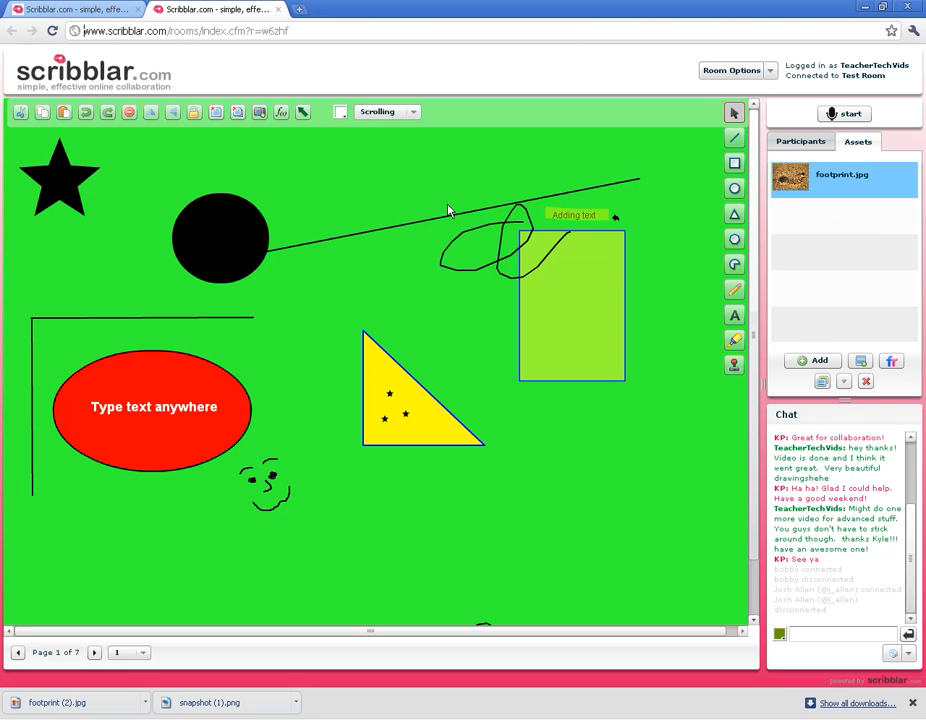
{"action": "mouse_move", "coordinate": [365, 190]}
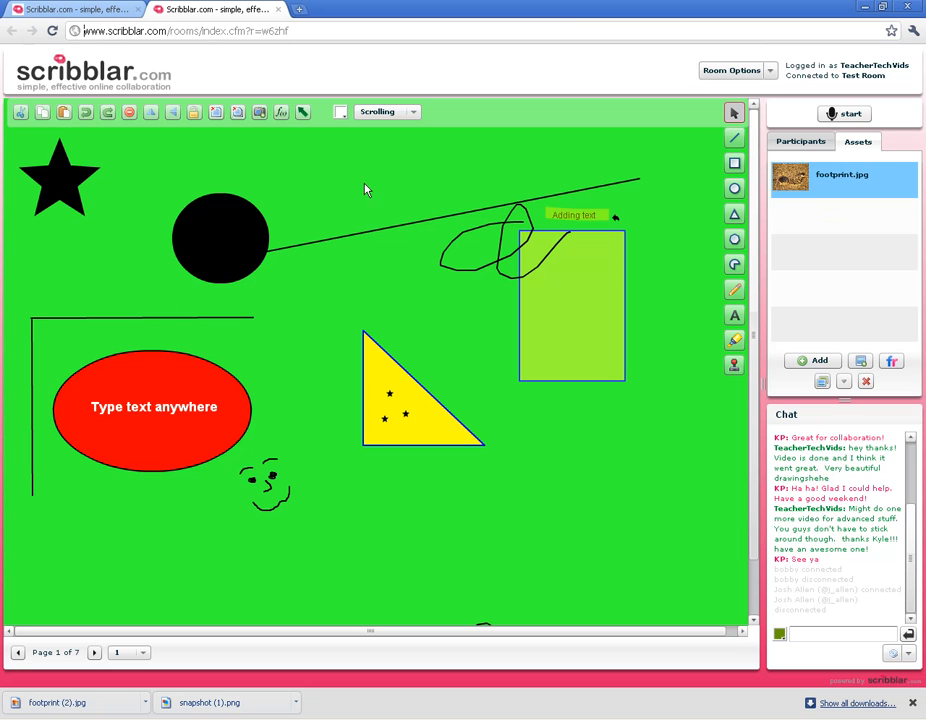
{"action": "mouse_move", "coordinate": [378, 197]}
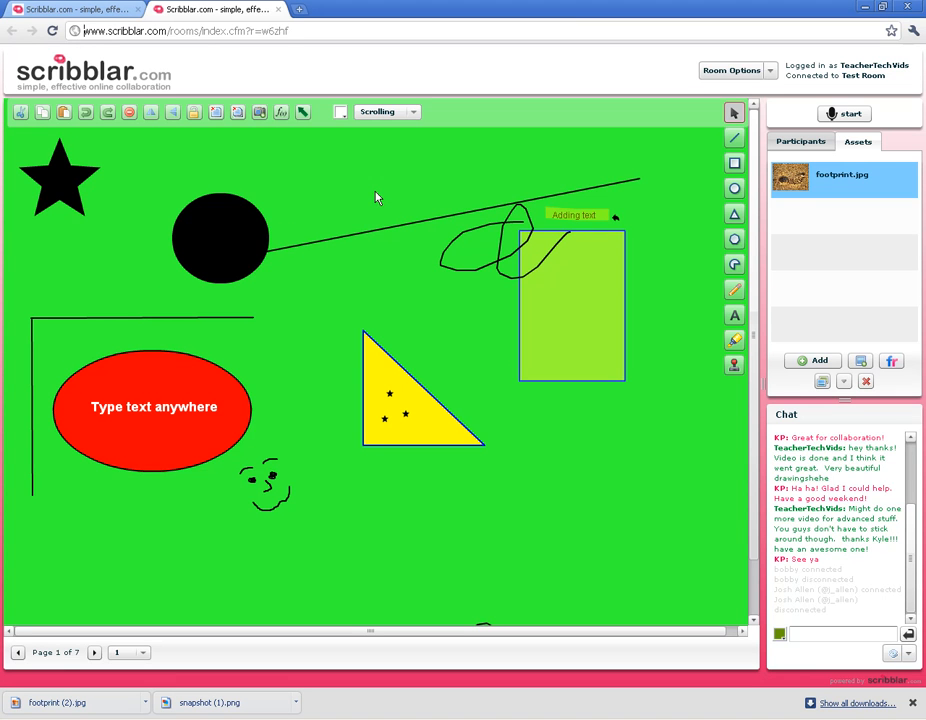
{"action": "mouse_move", "coordinate": [314, 415]}
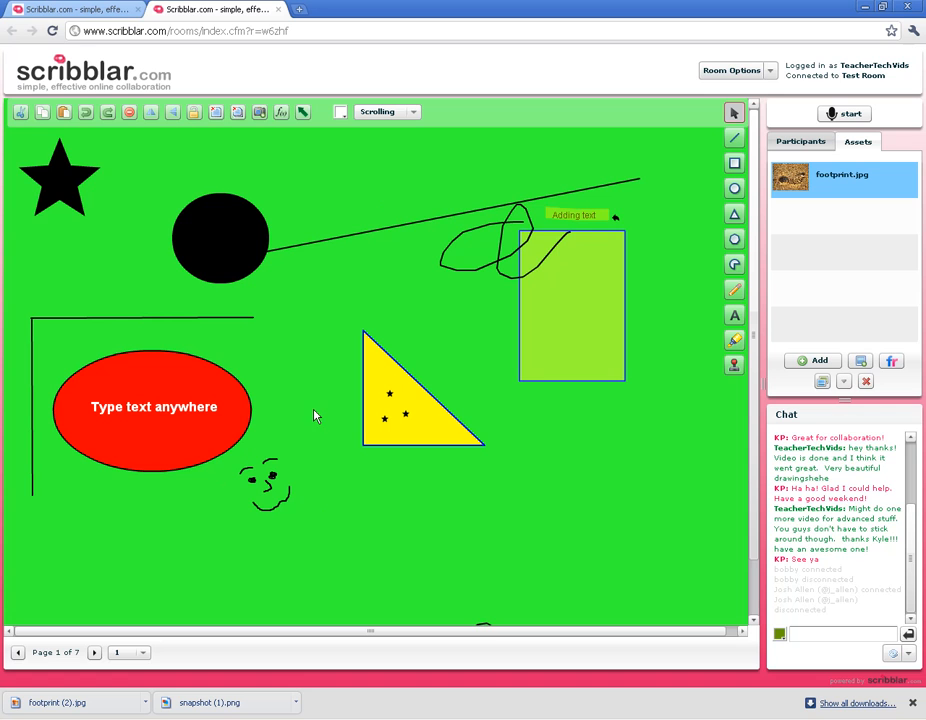
{"action": "mouse_move", "coordinate": [268, 160]}
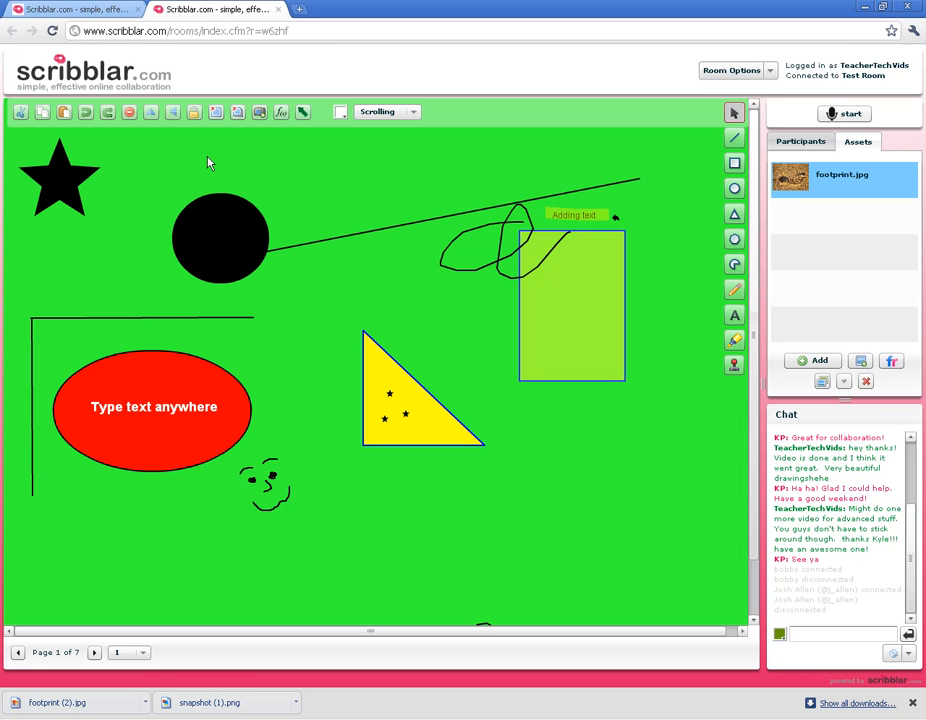
{"action": "mouse_move", "coordinate": [259, 112]}
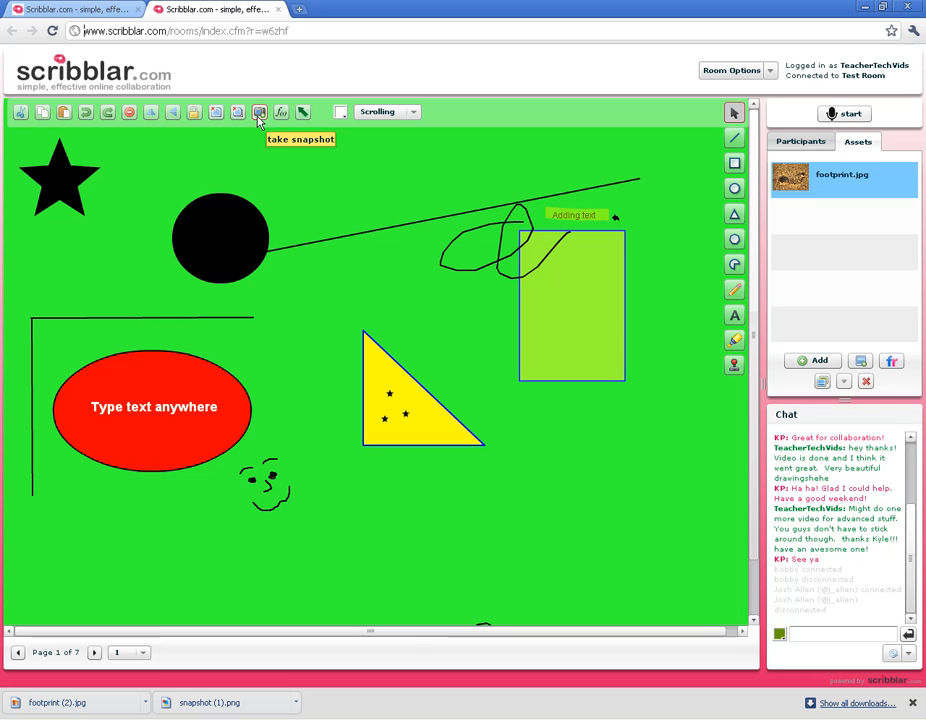
Take a whiteboard snapshot, opening it as a PNG in a new tab
{"action": "left_click", "coordinate": [259, 111]}
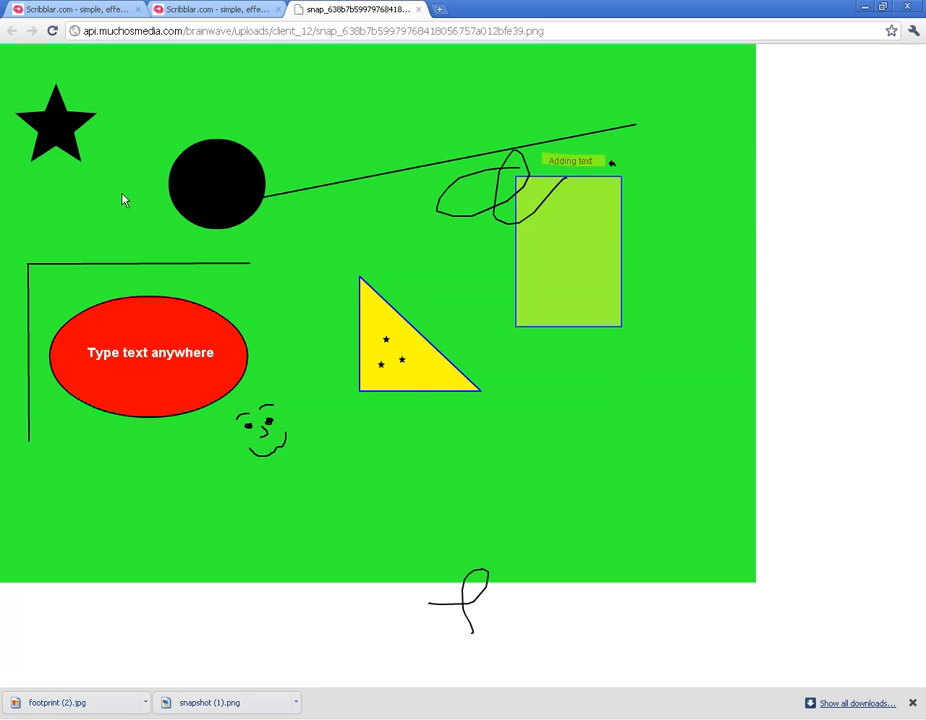
{"action": "mouse_move", "coordinate": [362, 276]}
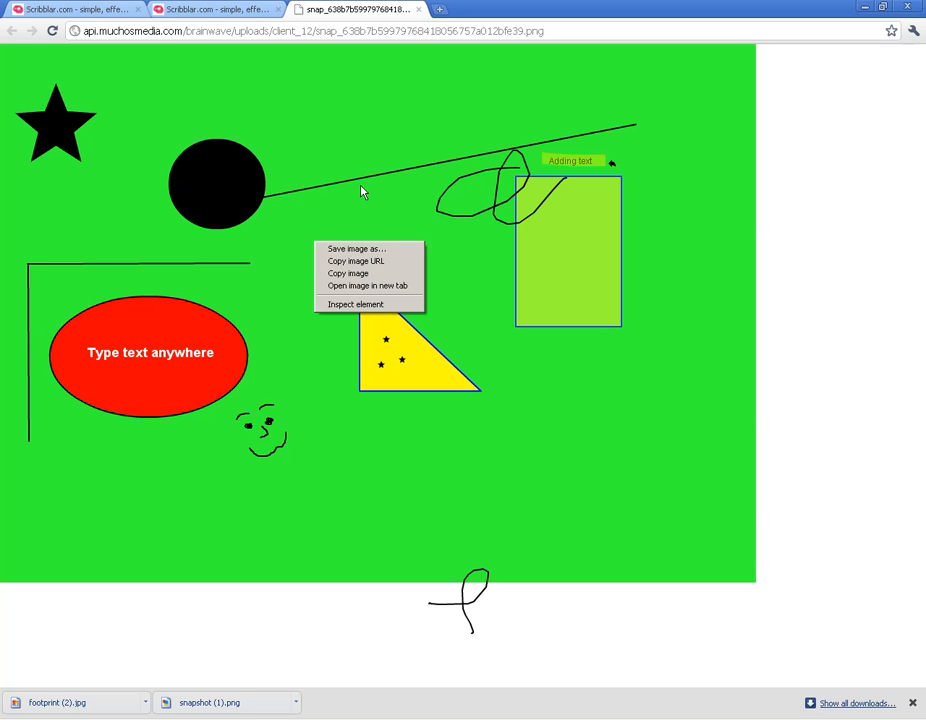
Return to the Scribblar room tab and select snapshot.png in Assets
{"action": "left_click", "coordinate": [210, 9]}
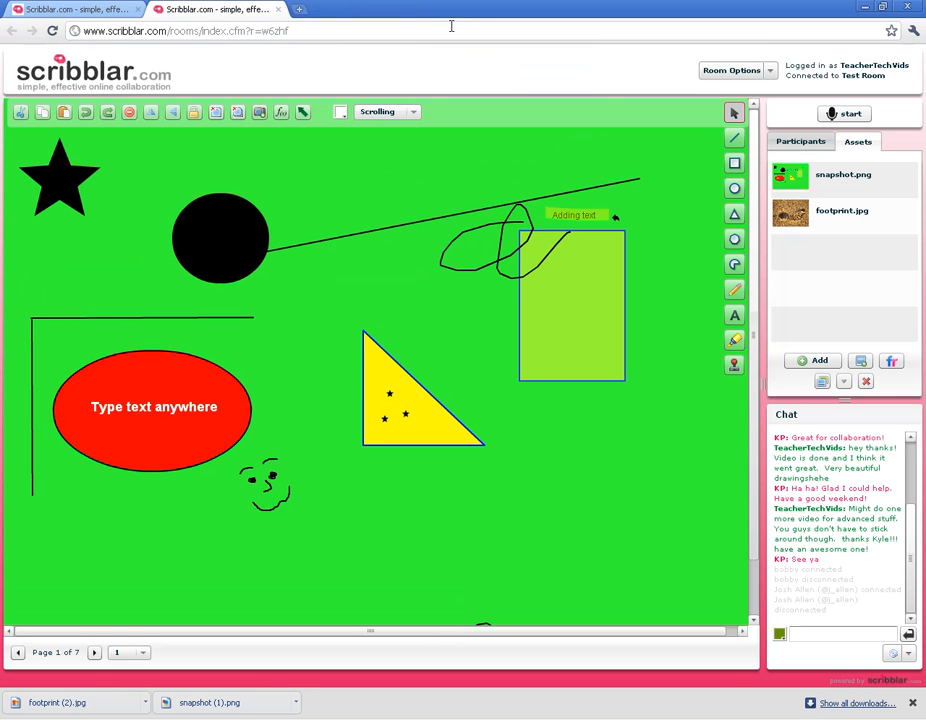
{"action": "left_click", "coordinate": [843, 177]}
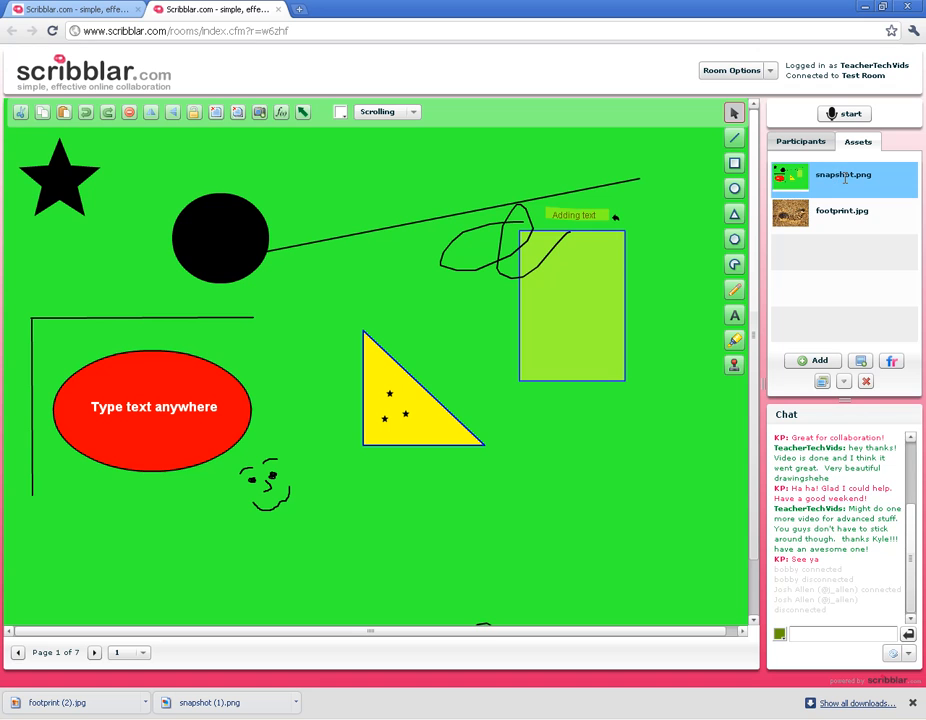
{"action": "mouse_move", "coordinate": [860, 335]}
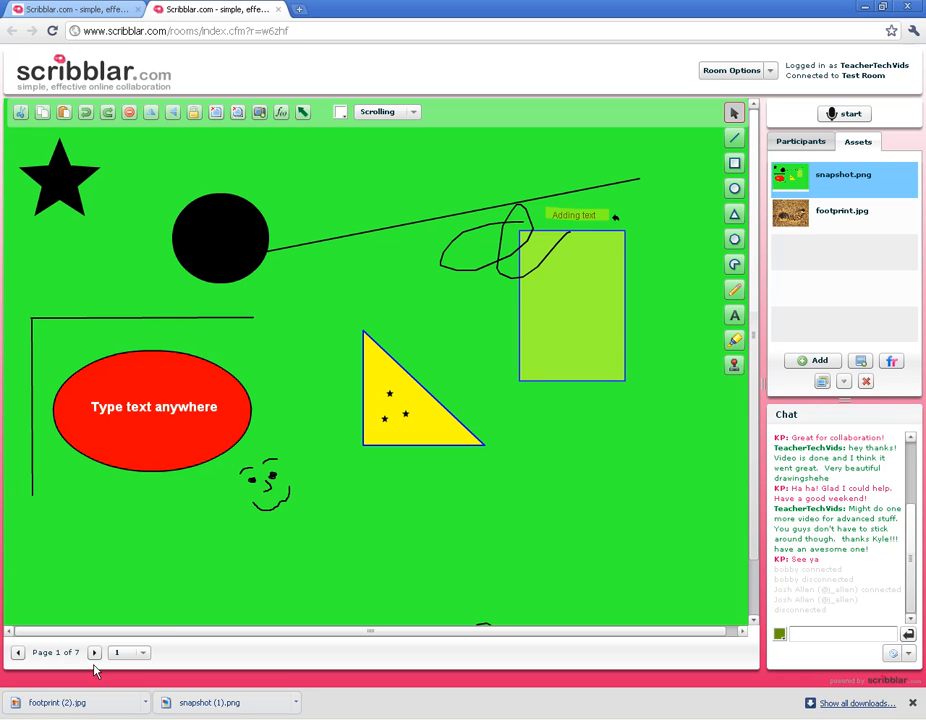
{"action": "left_click", "coordinate": [94, 652]}
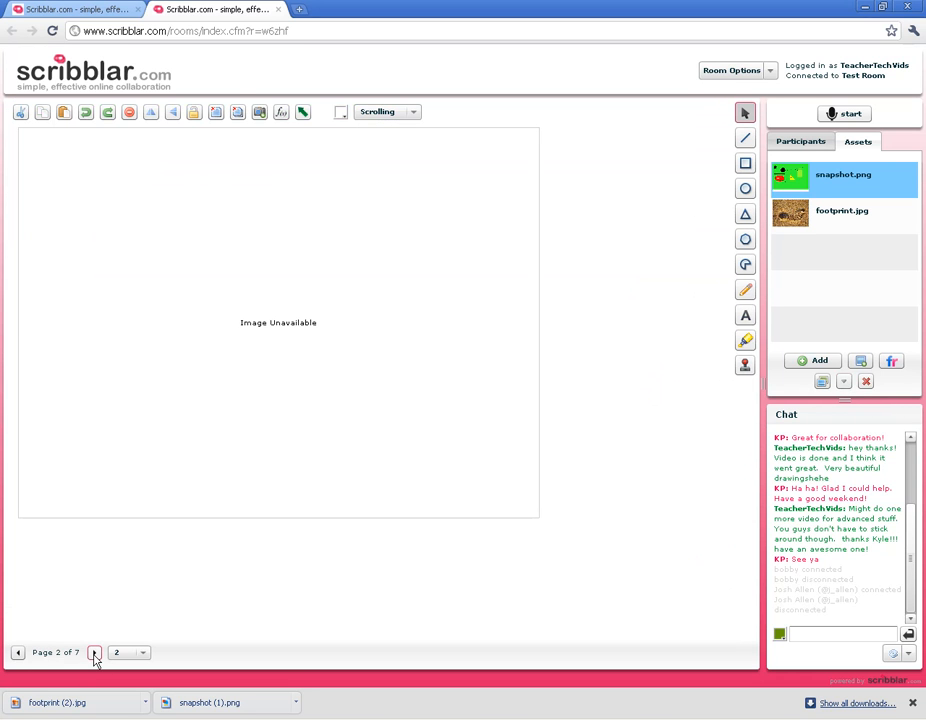
{"action": "left_click", "coordinate": [94, 652]}
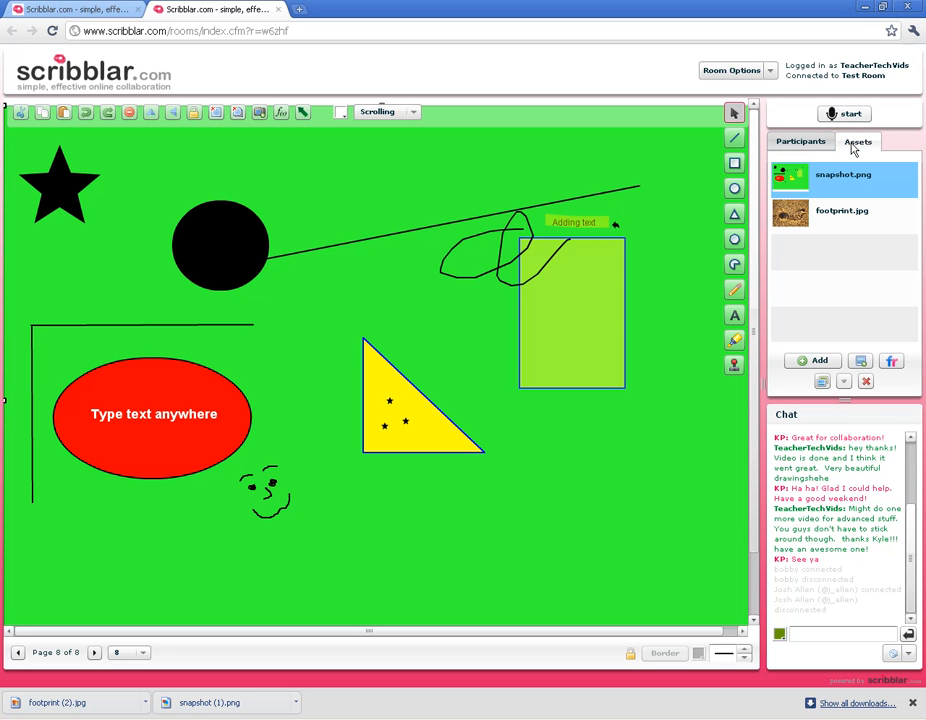
{"action": "mouse_move", "coordinate": [575, 153]}
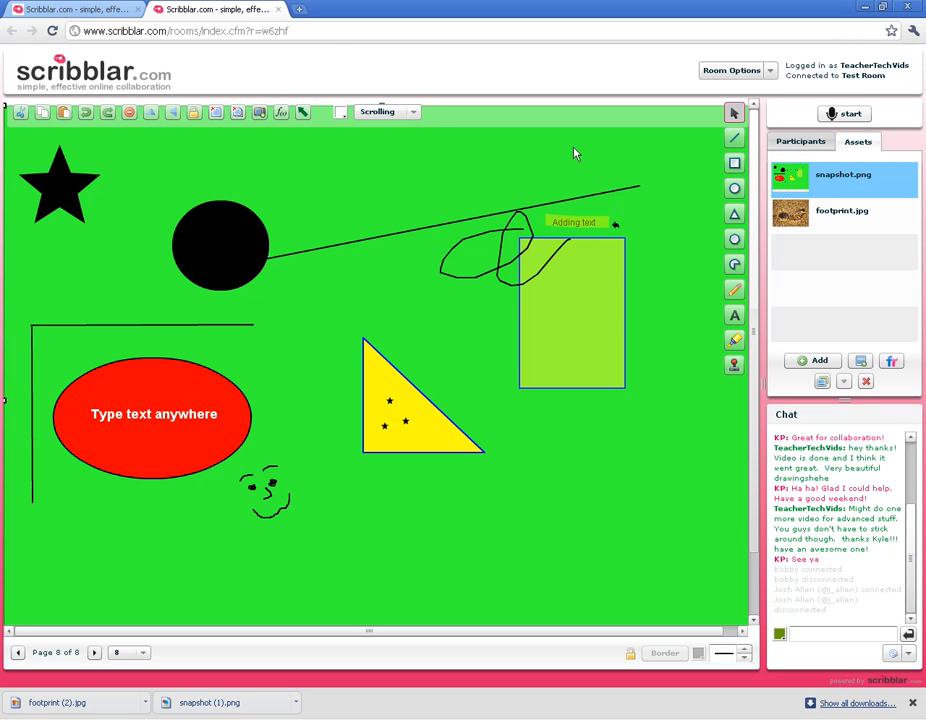
{"action": "mouse_move", "coordinate": [335, 50]}
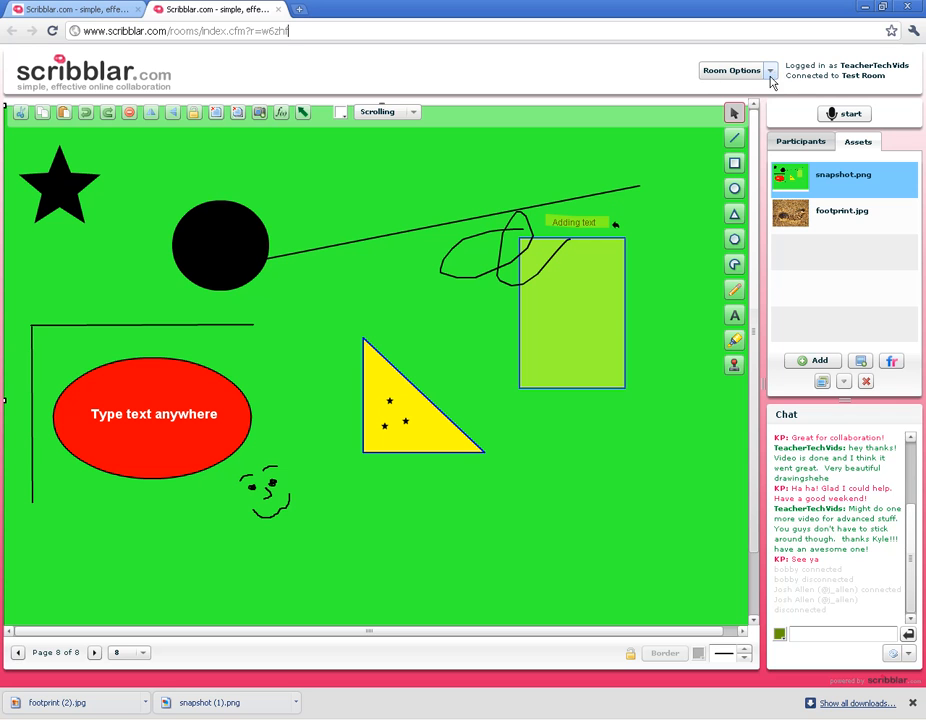
Open the Send Invite form from Room Options, then close it without sending
{"action": "left_click", "coordinate": [735, 70]}
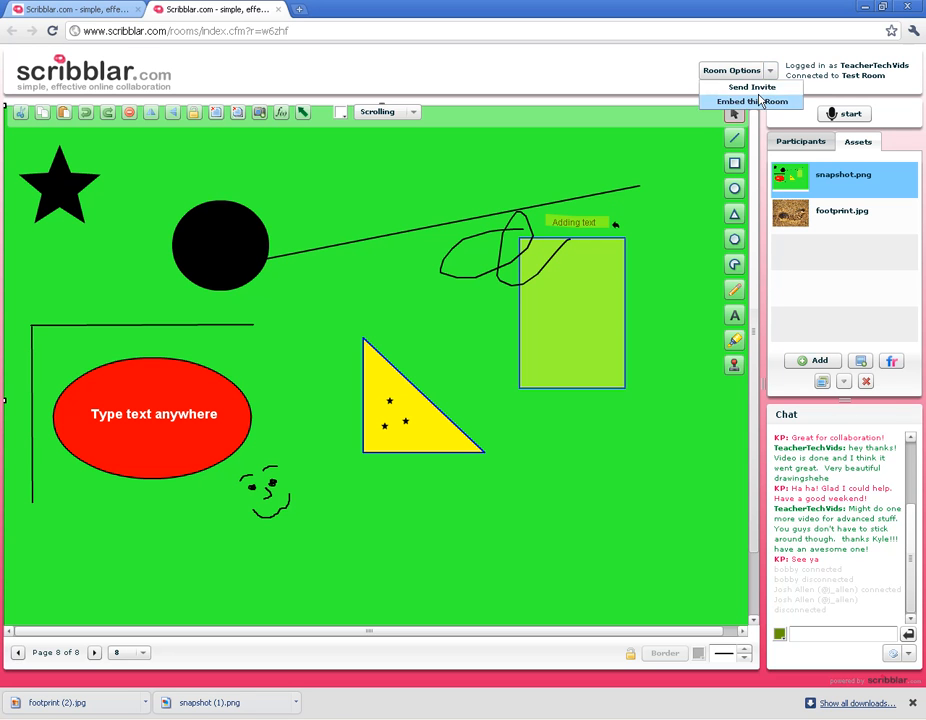
{"action": "left_click", "coordinate": [751, 87]}
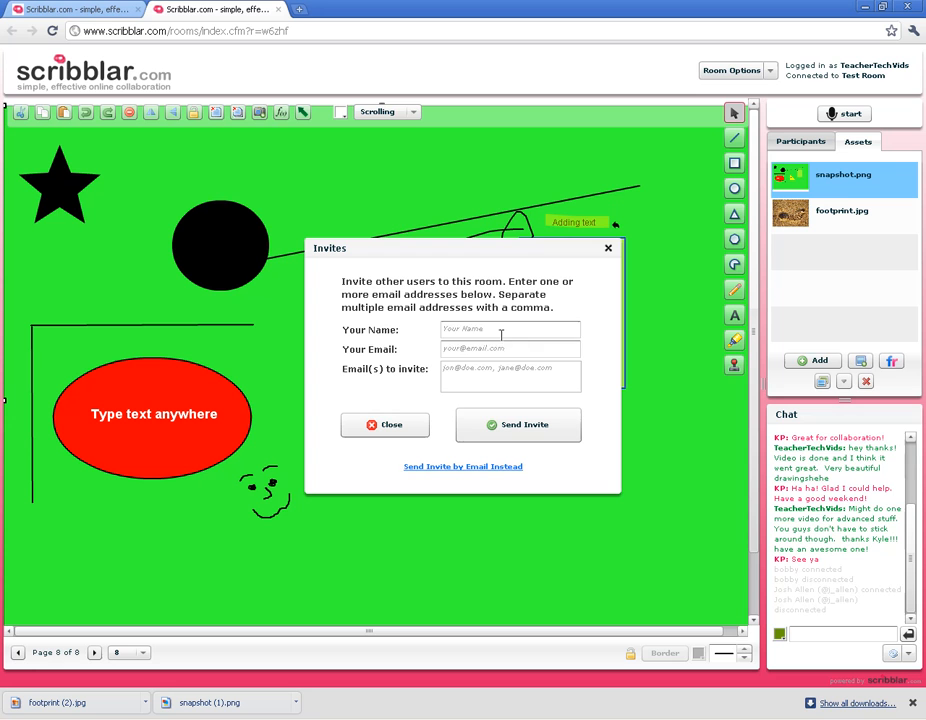
{"action": "left_click", "coordinate": [510, 377]}
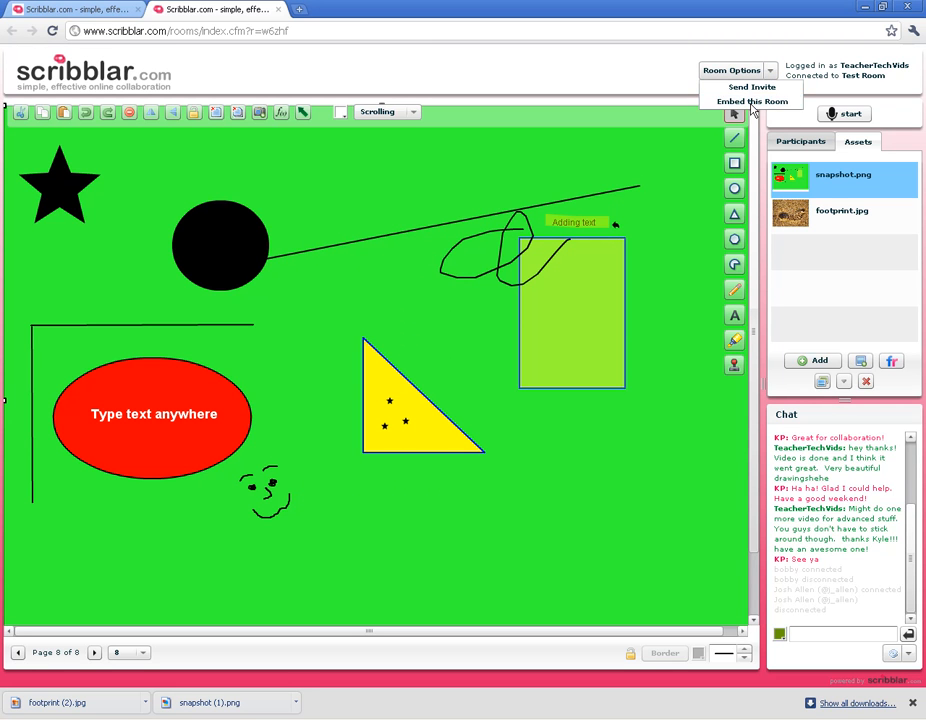
Copy the room embed code and image button code via Embed this Room, then close
{"action": "left_click", "coordinate": [750, 101]}
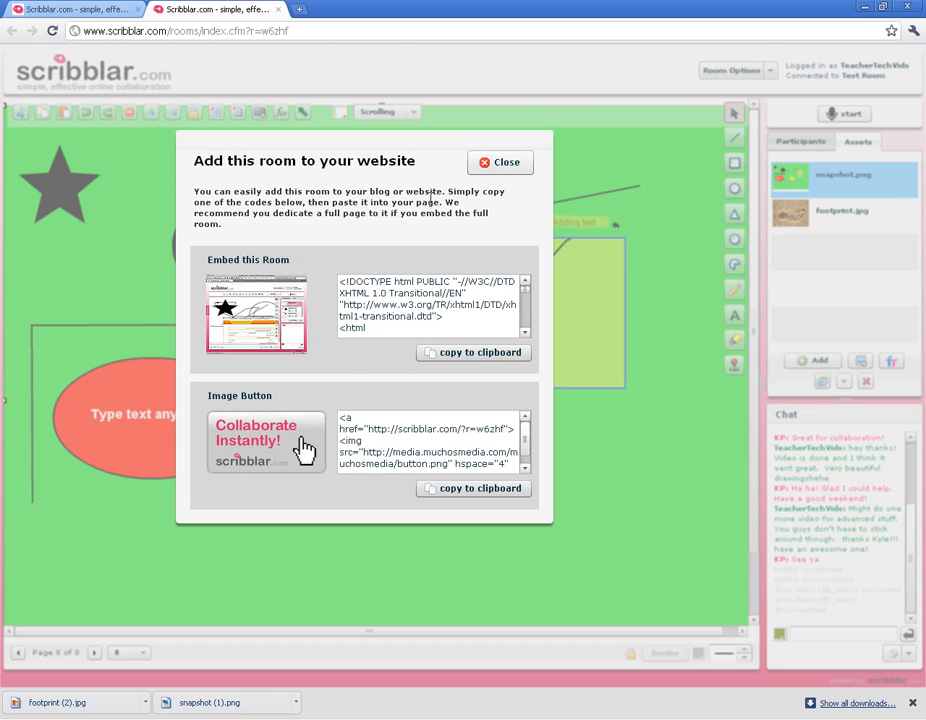
{"action": "triple_click", "coordinate": [430, 300]}
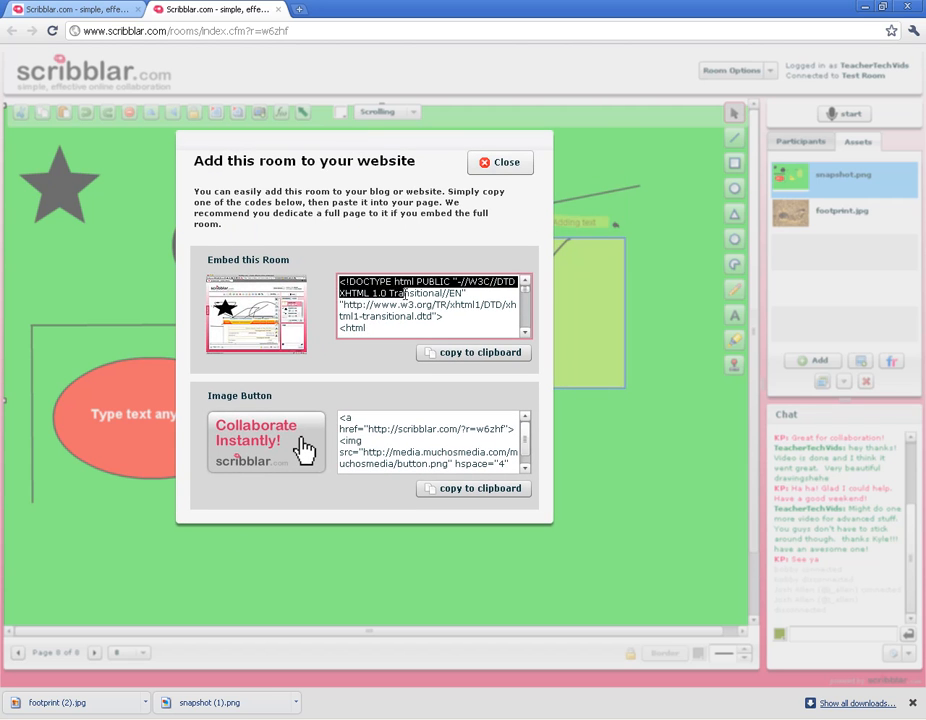
{"action": "left_click", "coordinate": [474, 352]}
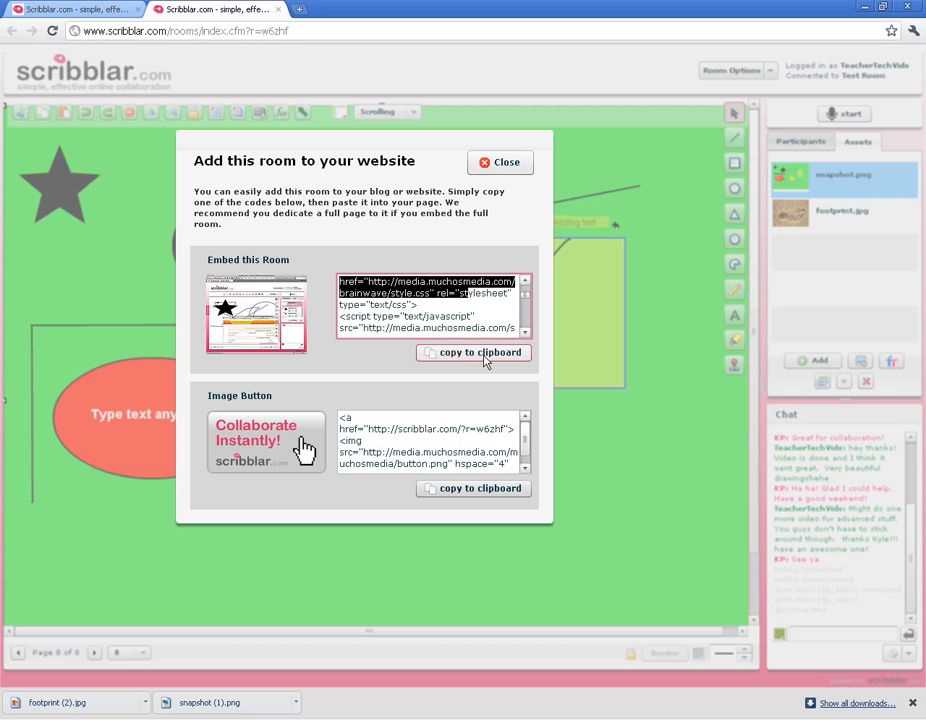
{"action": "left_click", "coordinate": [473, 352]}
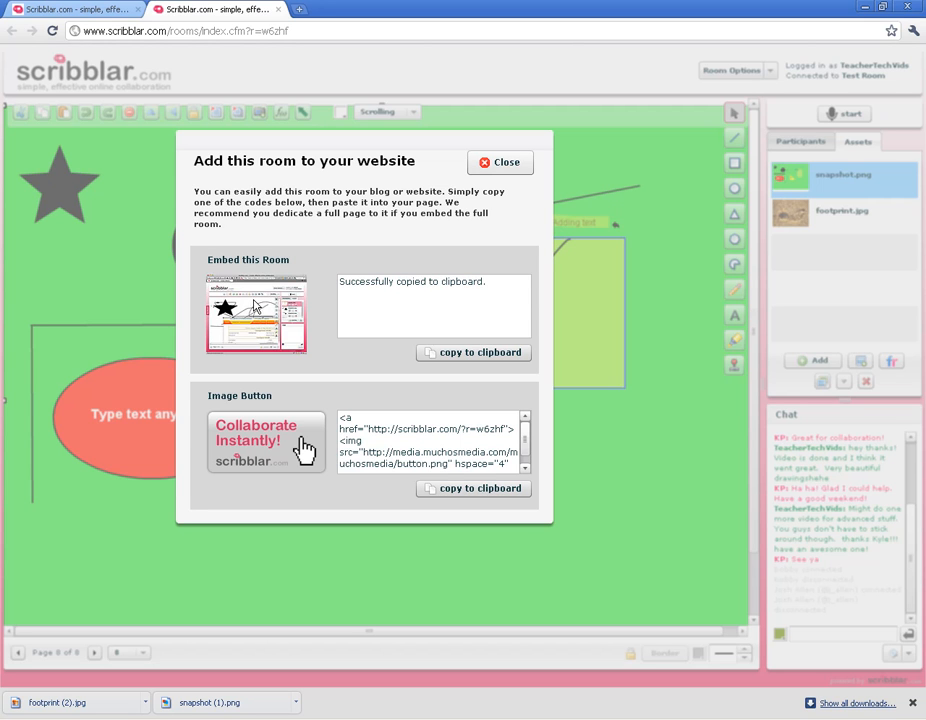
{"action": "mouse_move", "coordinate": [323, 126]}
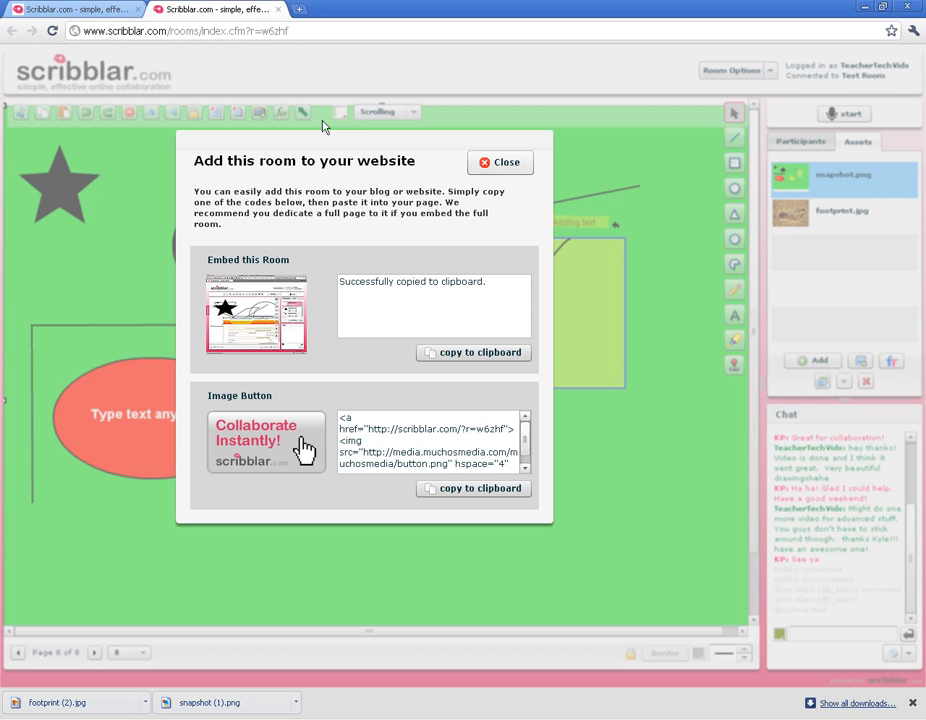
{"action": "mouse_move", "coordinate": [327, 148]}
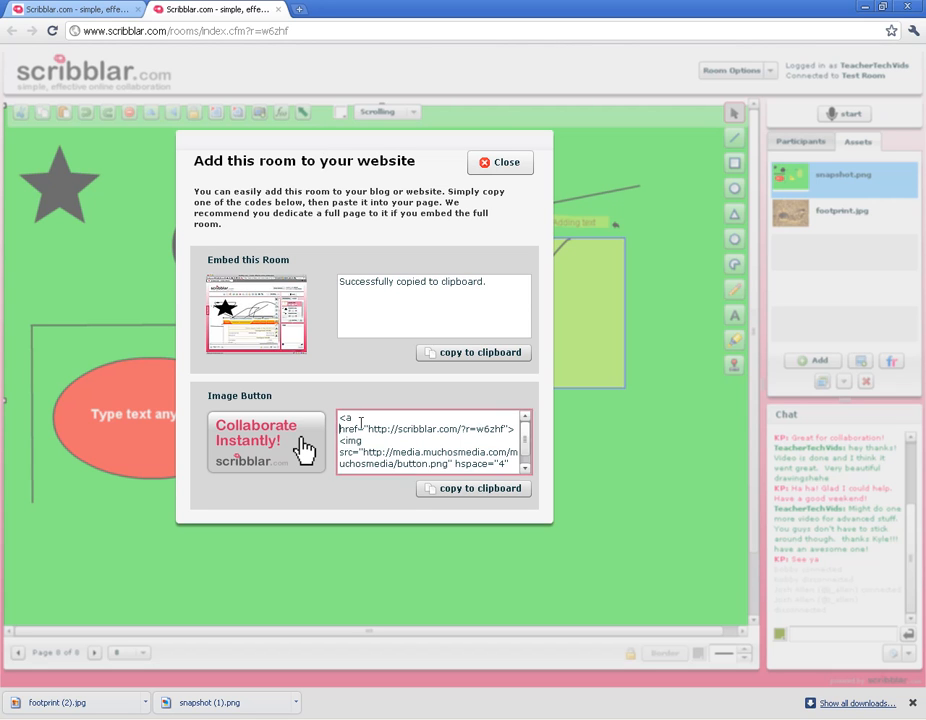
{"action": "mouse_move", "coordinate": [282, 330]}
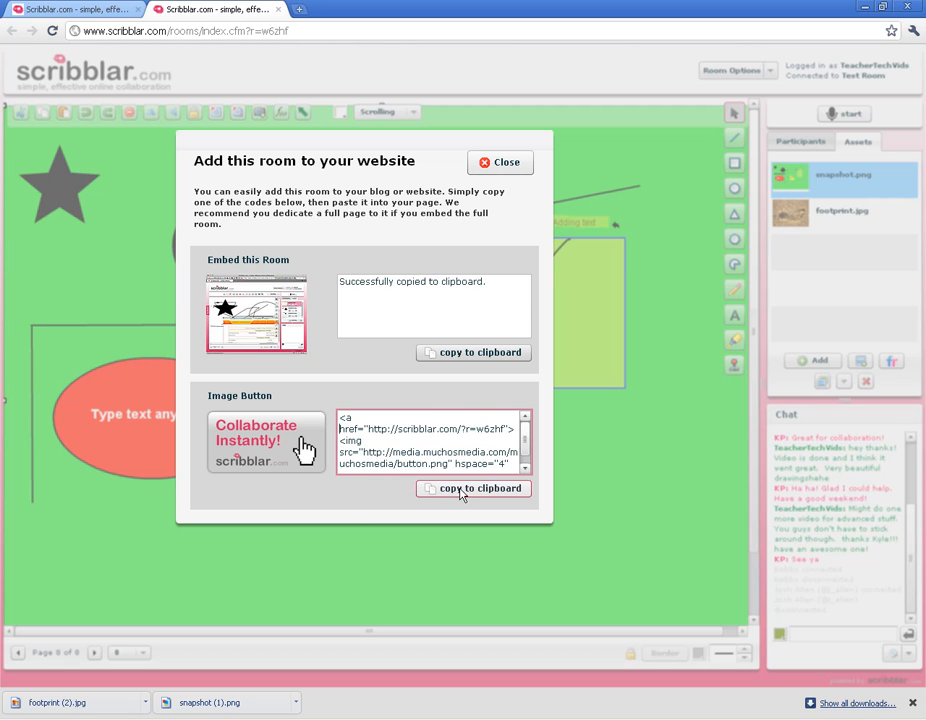
{"action": "left_click", "coordinate": [472, 488]}
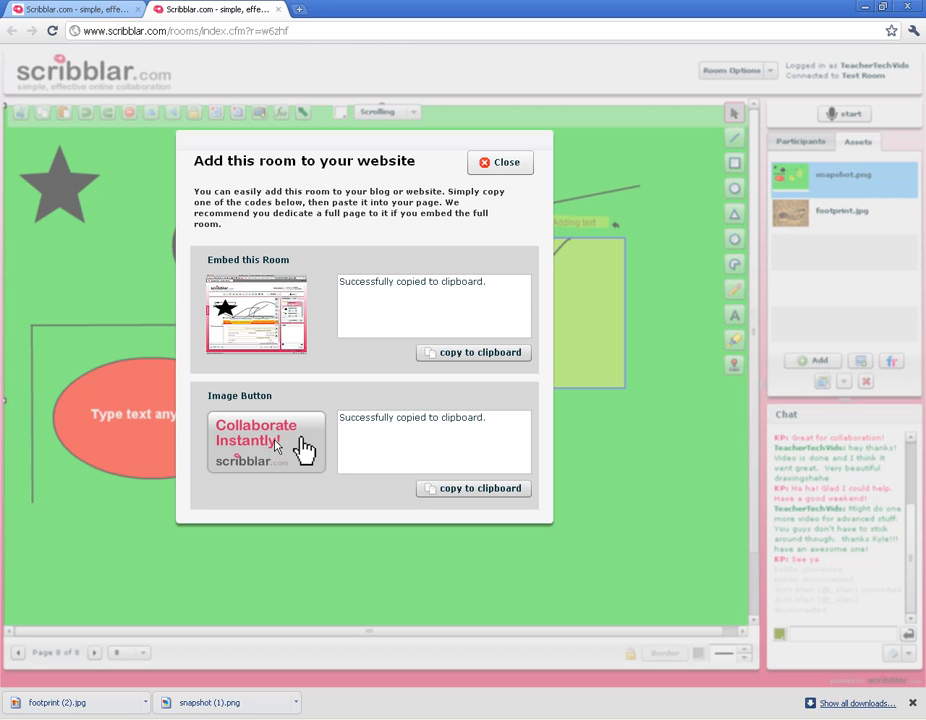
{"action": "mouse_move", "coordinate": [420, 258]}
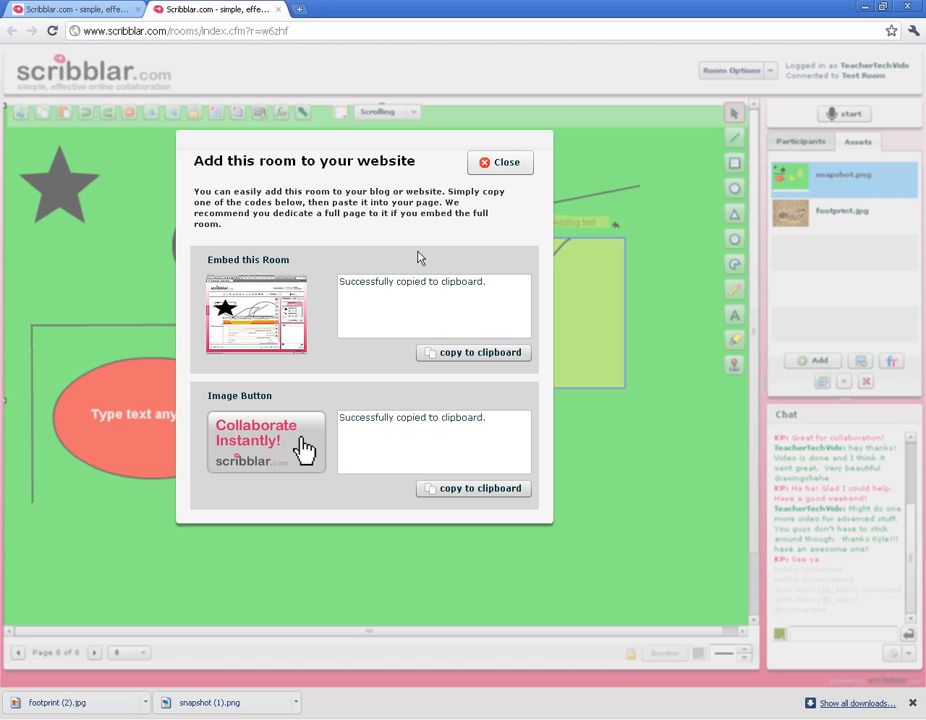
{"action": "left_click", "coordinate": [500, 162]}
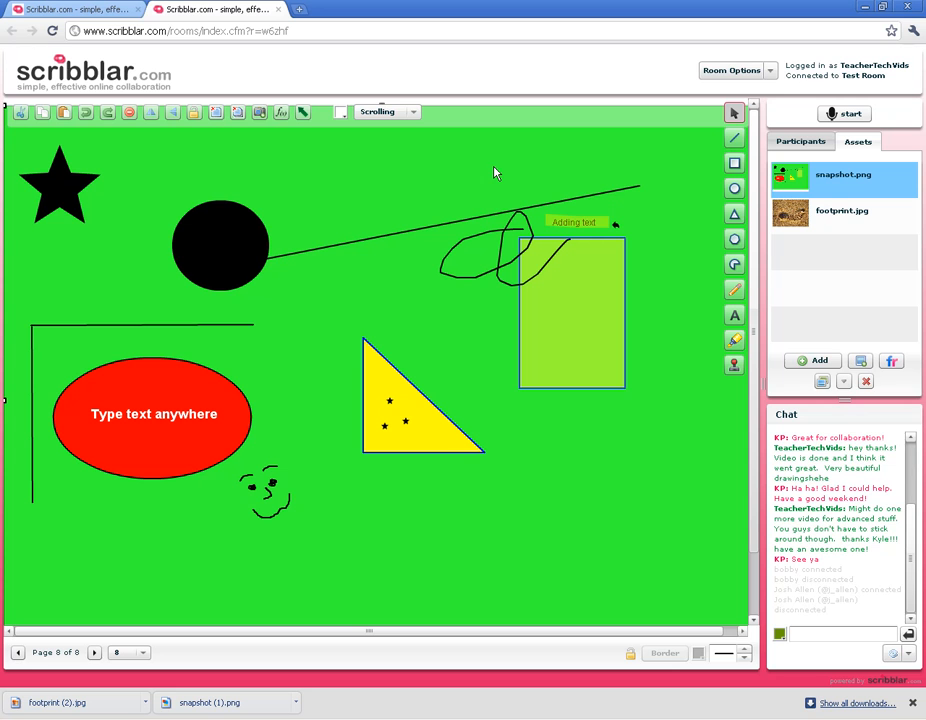
Show the Participants list with TeacherTechVids as moderator, briefly checking Assets
{"action": "left_click", "coordinate": [800, 141]}
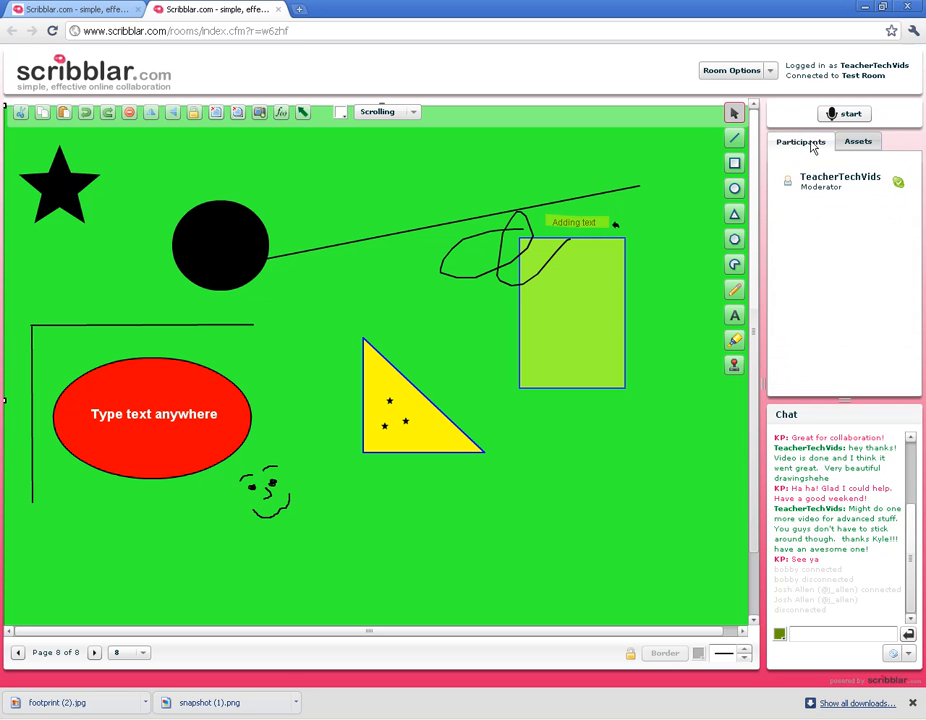
{"action": "left_click", "coordinate": [857, 141]}
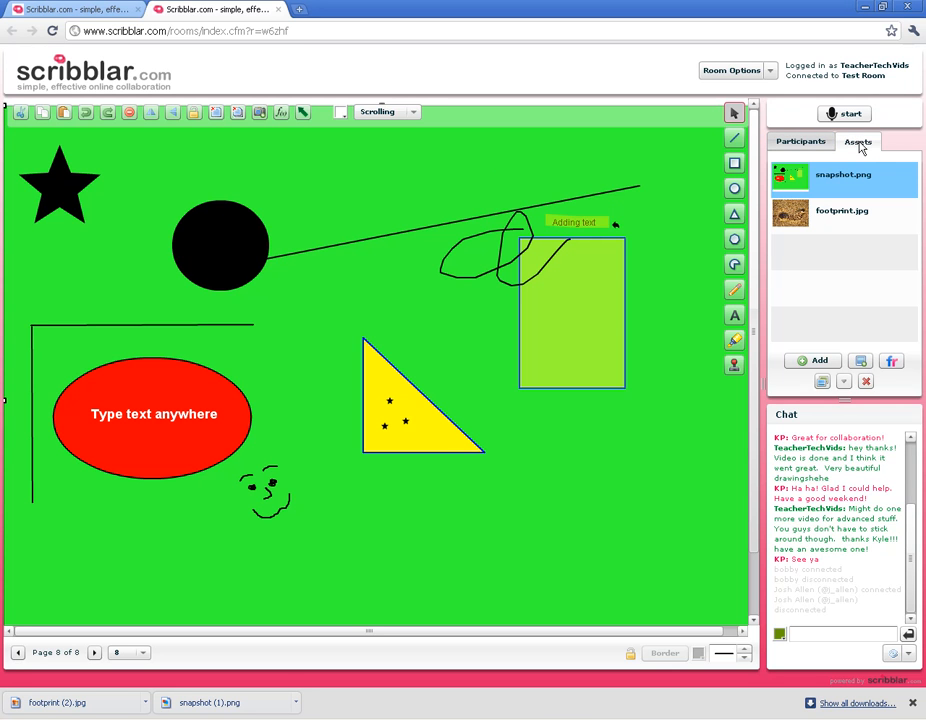
{"action": "left_click", "coordinate": [801, 141]}
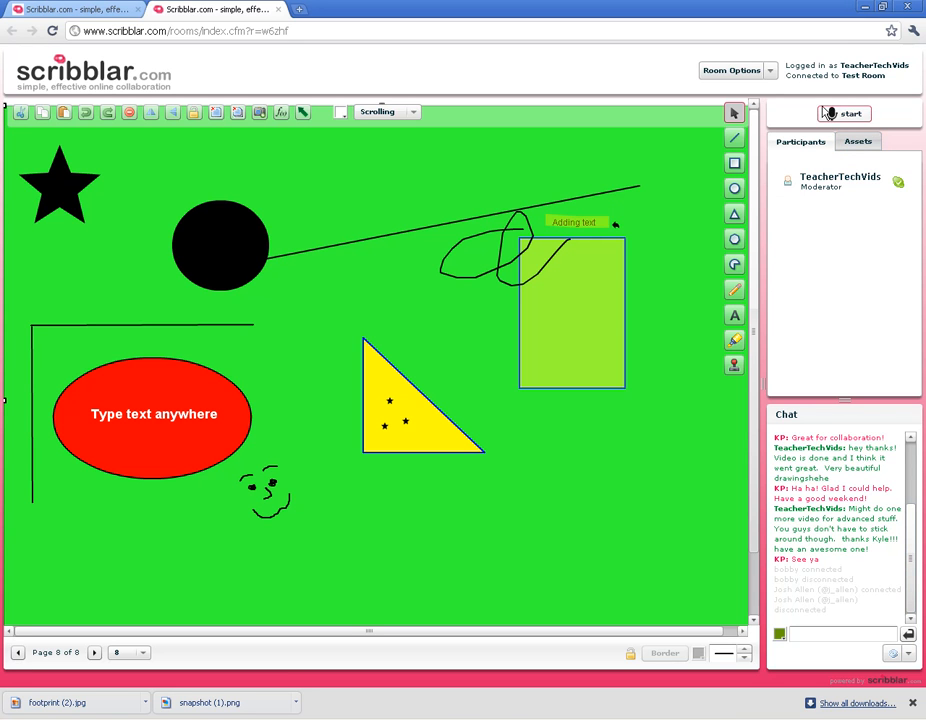
{"action": "mouse_move", "coordinate": [843, 113]}
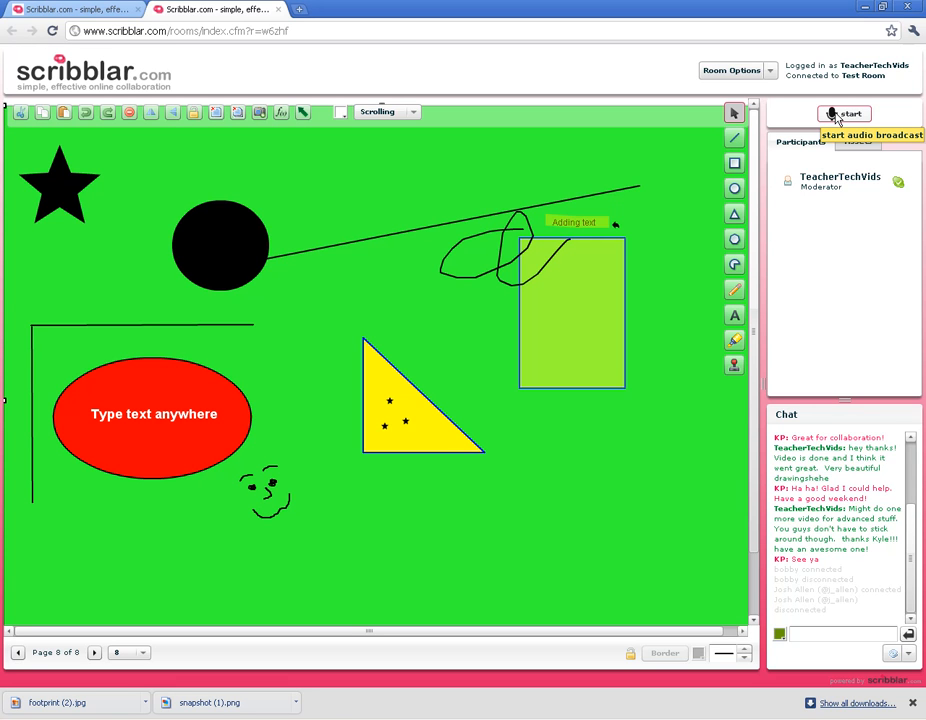
{"action": "mouse_move", "coordinate": [843, 113]}
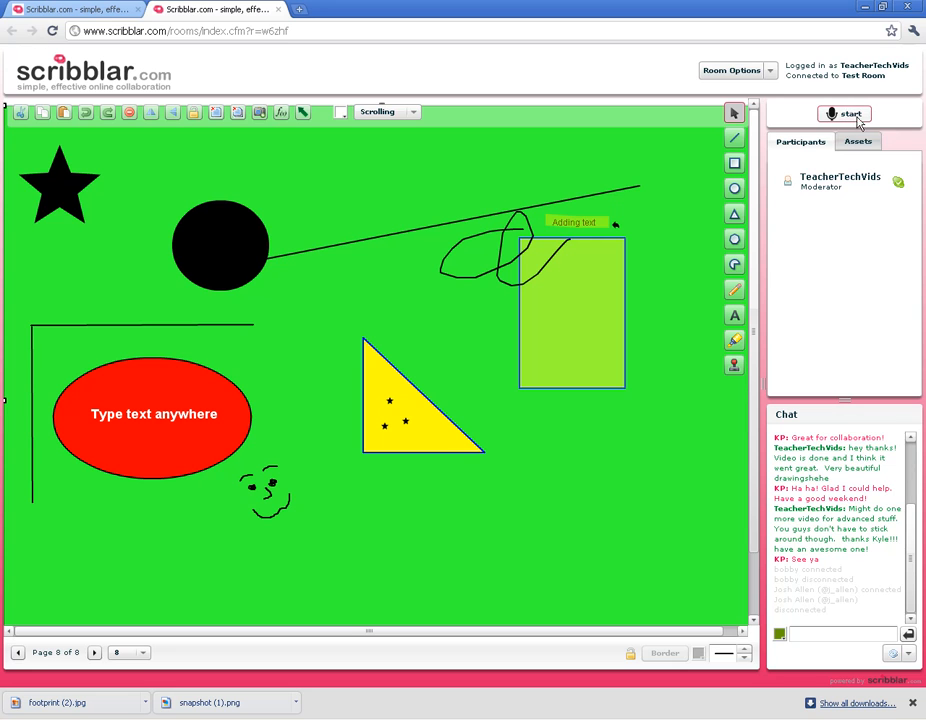
{"action": "mouse_move", "coordinate": [849, 114]}
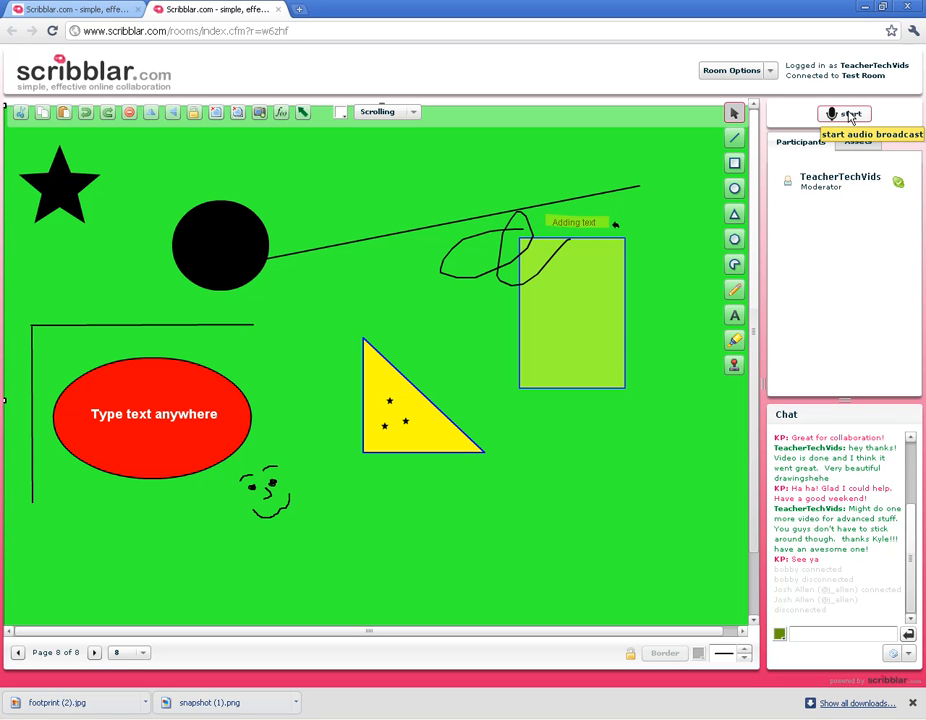
{"action": "mouse_move", "coordinate": [855, 145]}
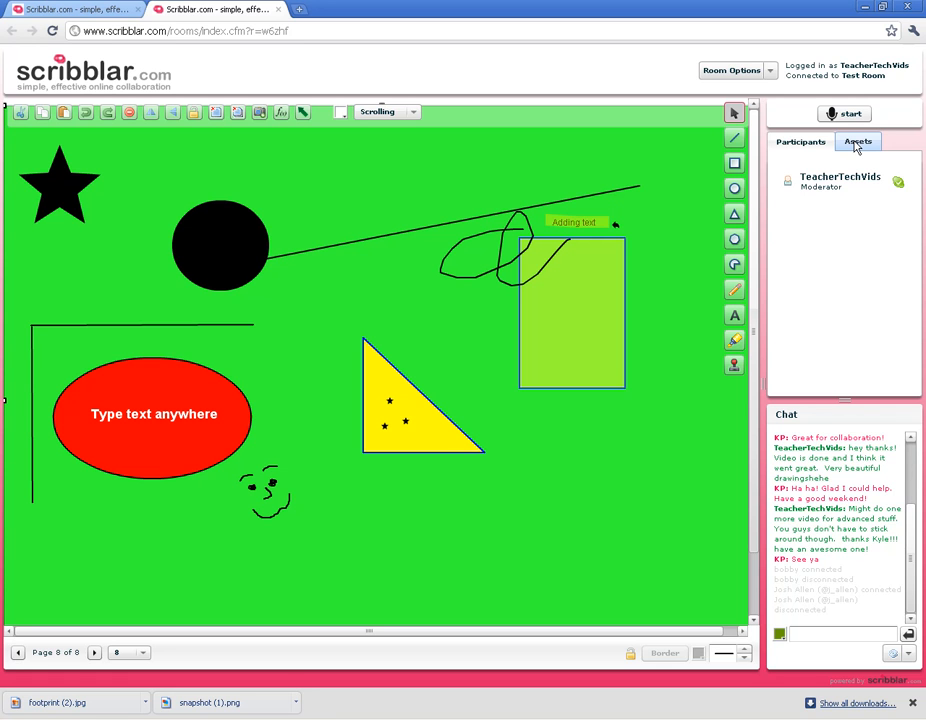
{"action": "left_click", "coordinate": [857, 141]}
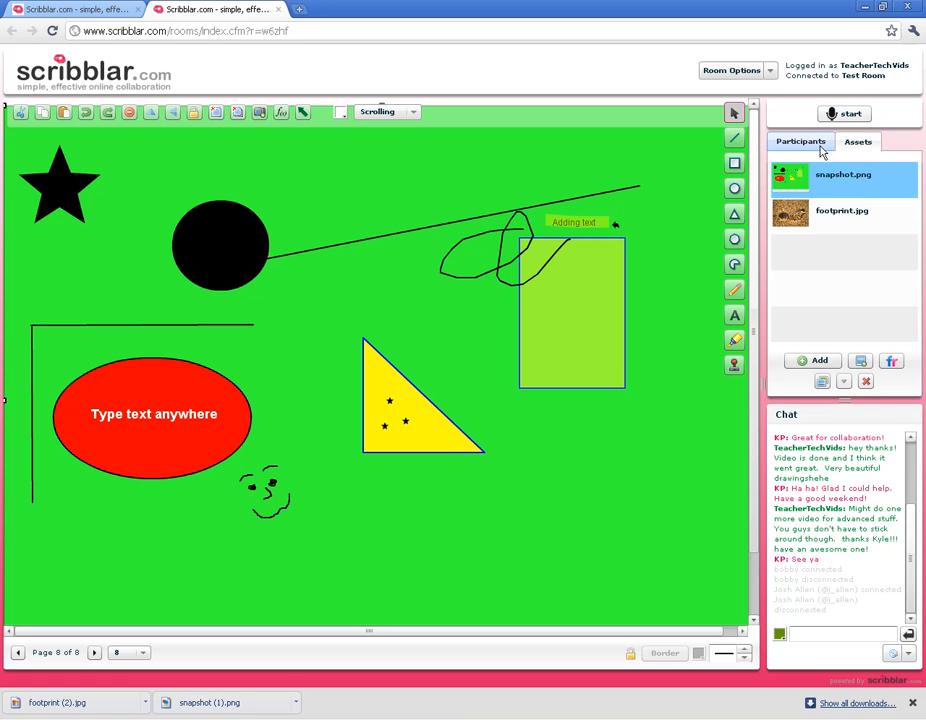
{"action": "left_click", "coordinate": [800, 141]}
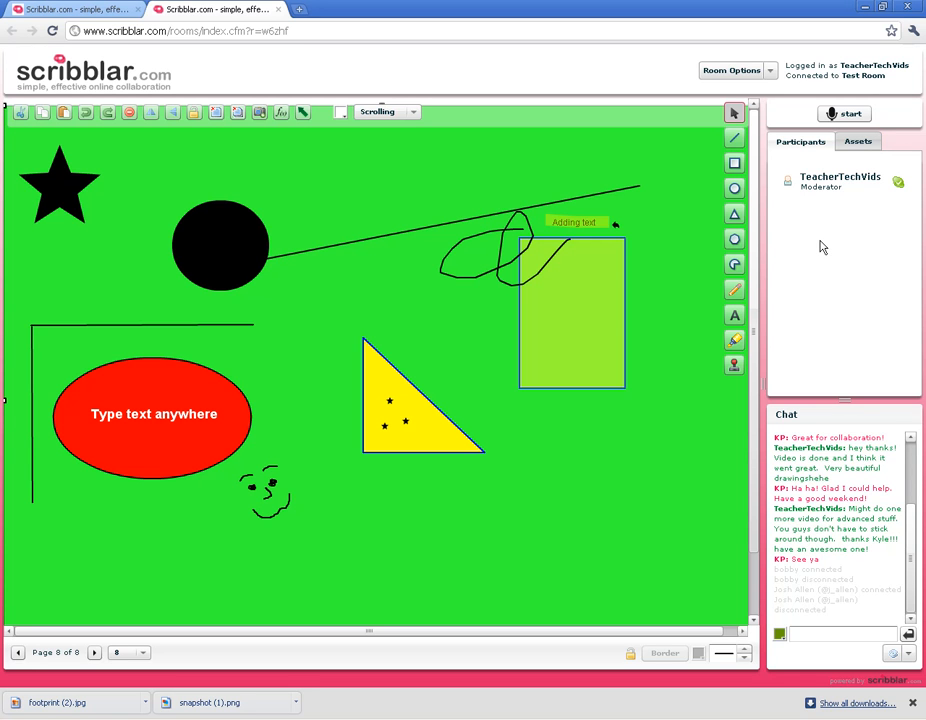
{"action": "left_click", "coordinate": [858, 141]}
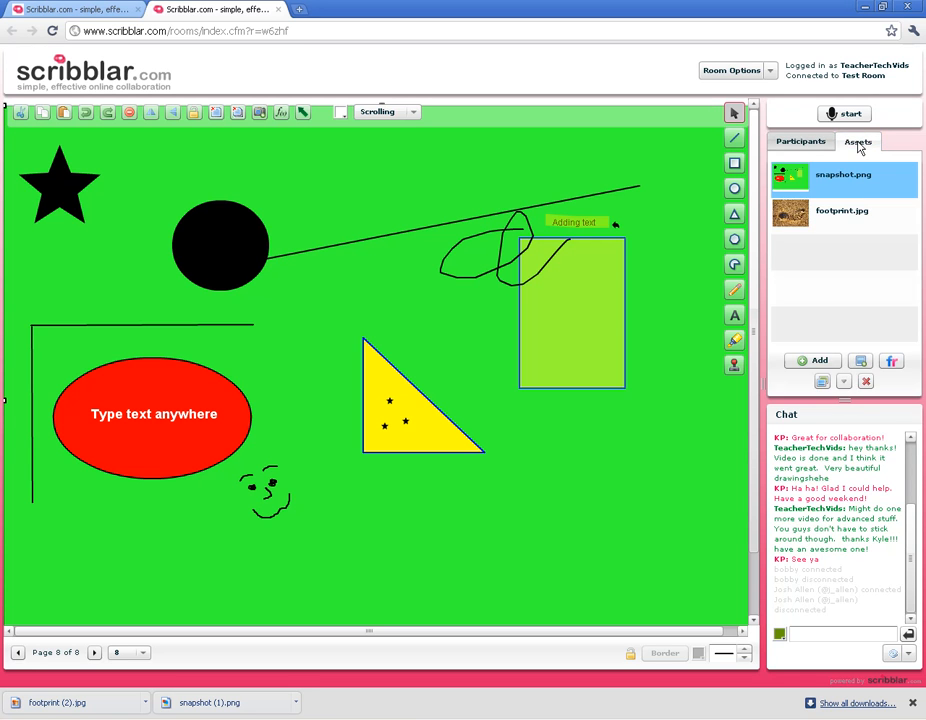
{"action": "left_click", "coordinate": [800, 141]}
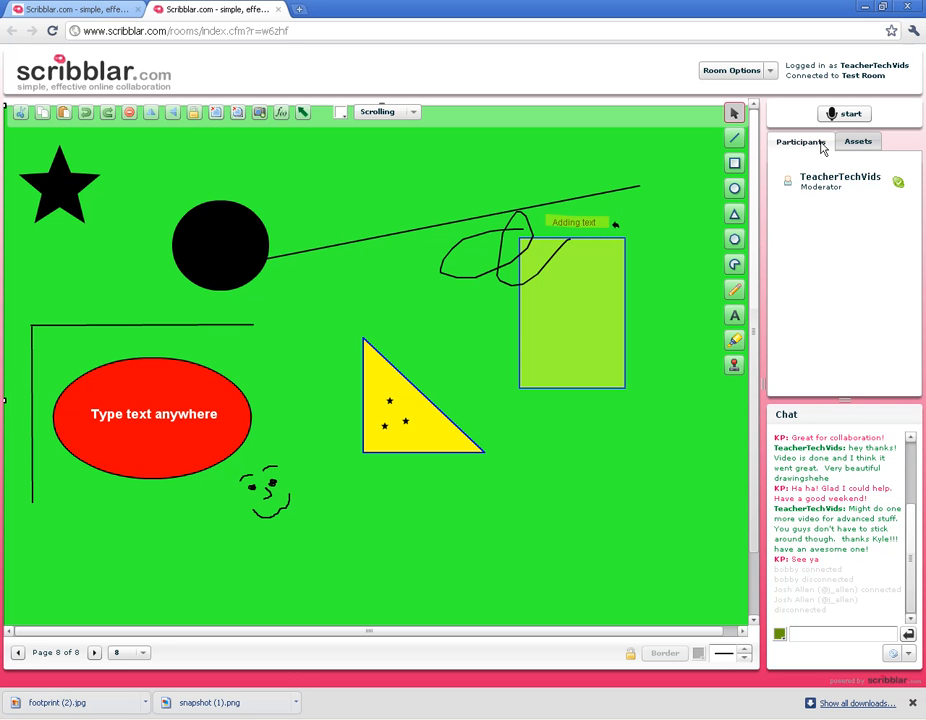